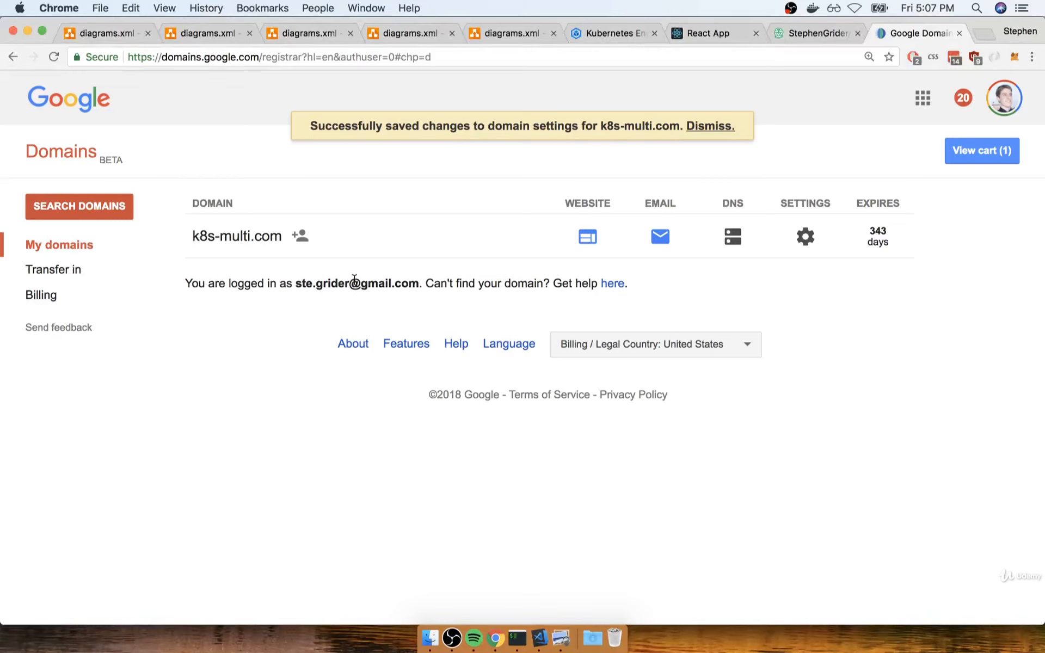
mouse_move(462, 325)
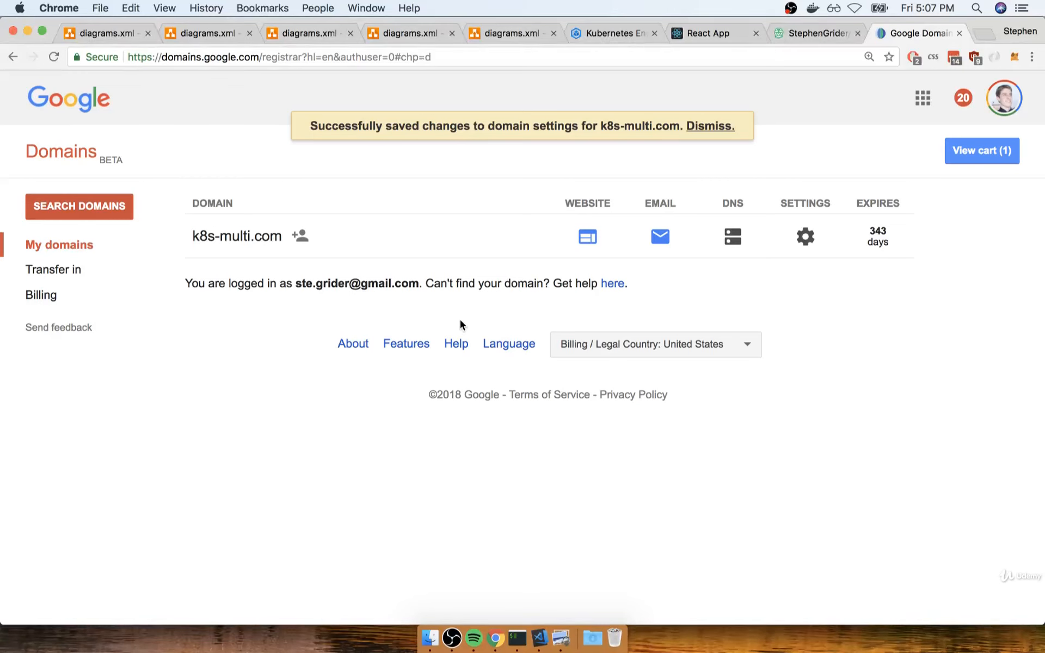
mouse_move(679, 267)
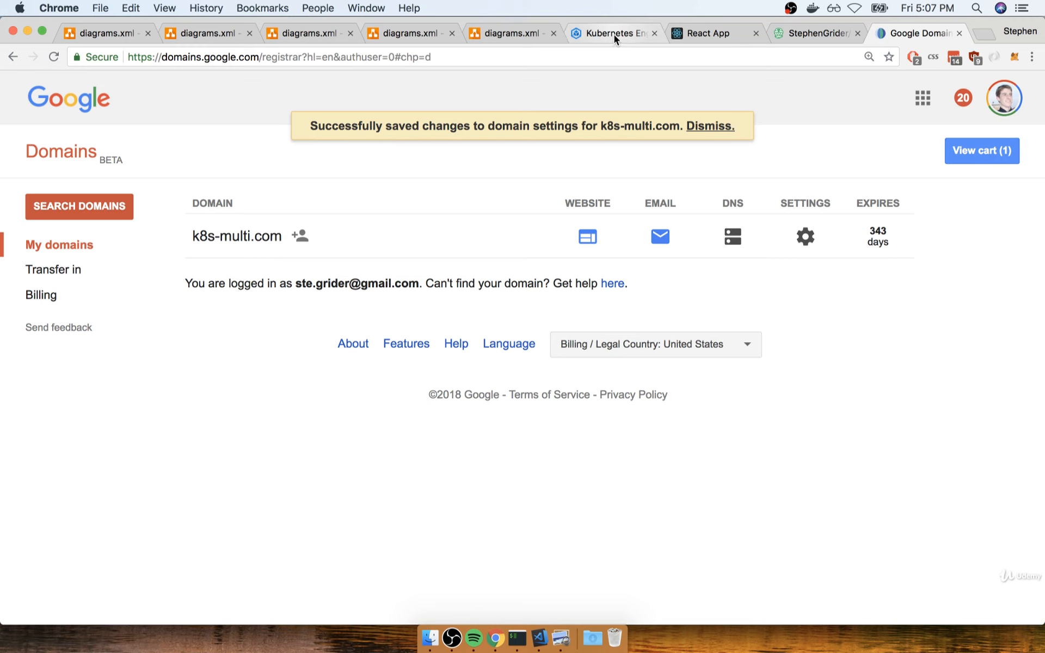
Step: List the Kubernetes Engine services to find the load balancer IP 35.224.40.71
click(618, 33)
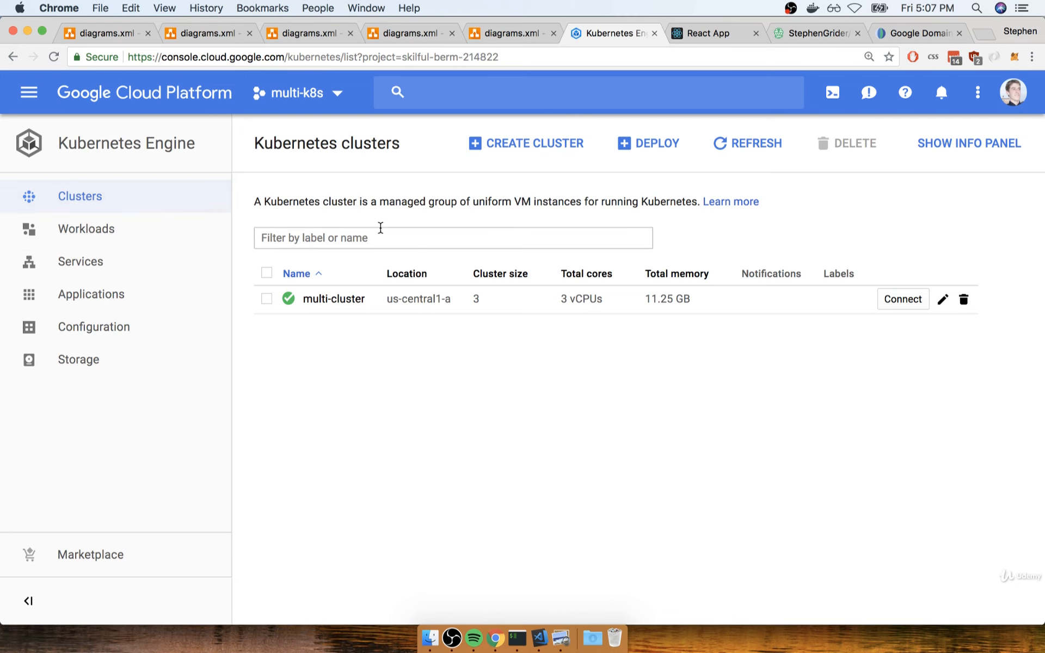
click(80, 262)
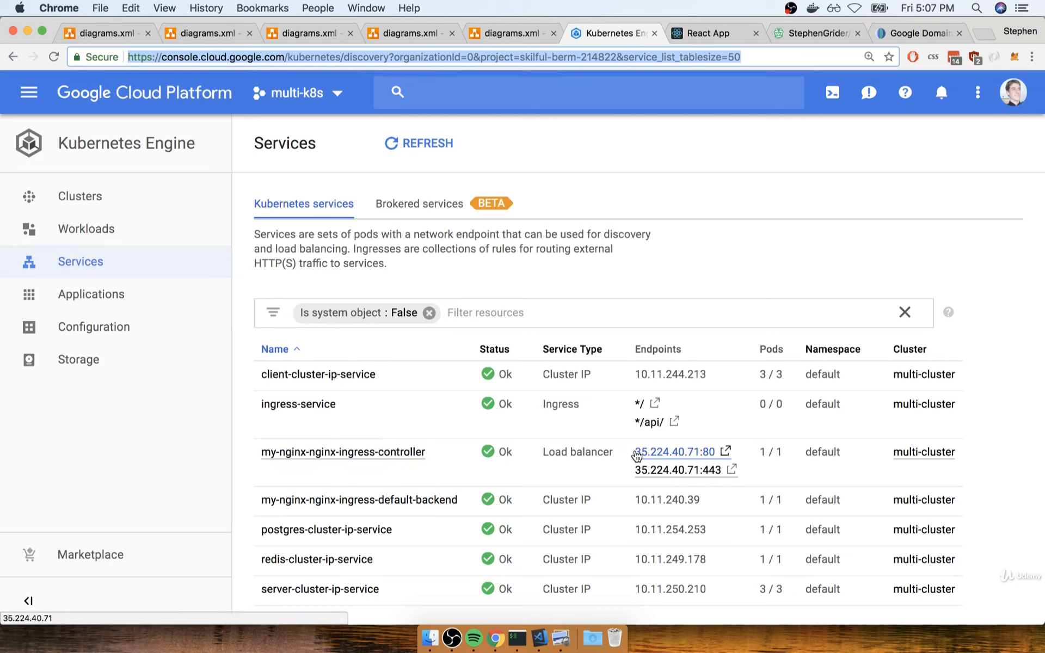
mouse_move(695, 455)
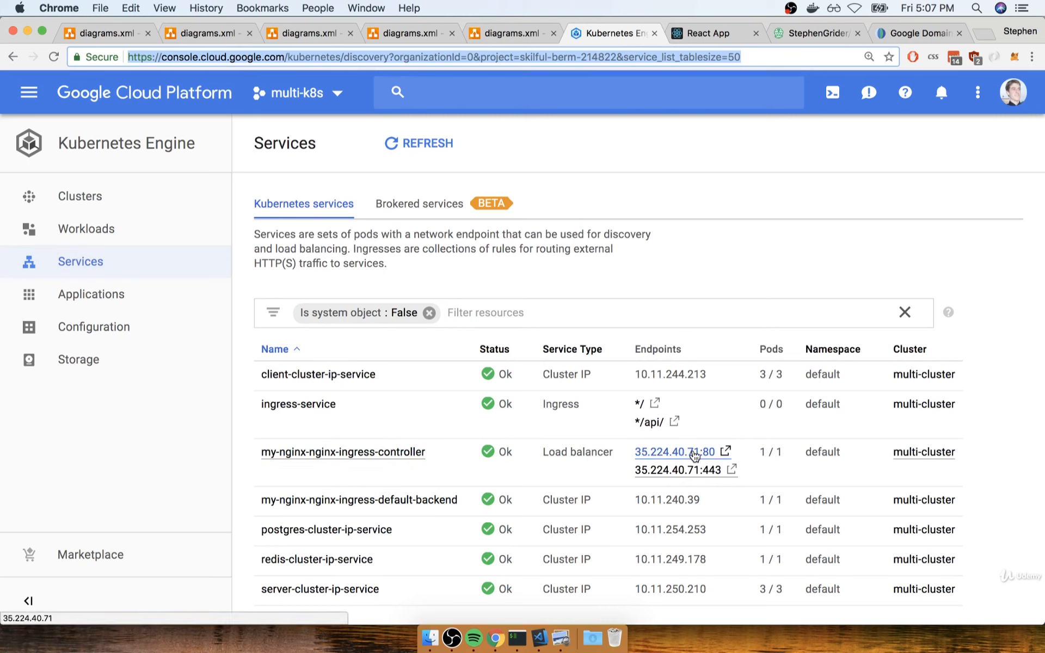
mouse_move(905, 37)
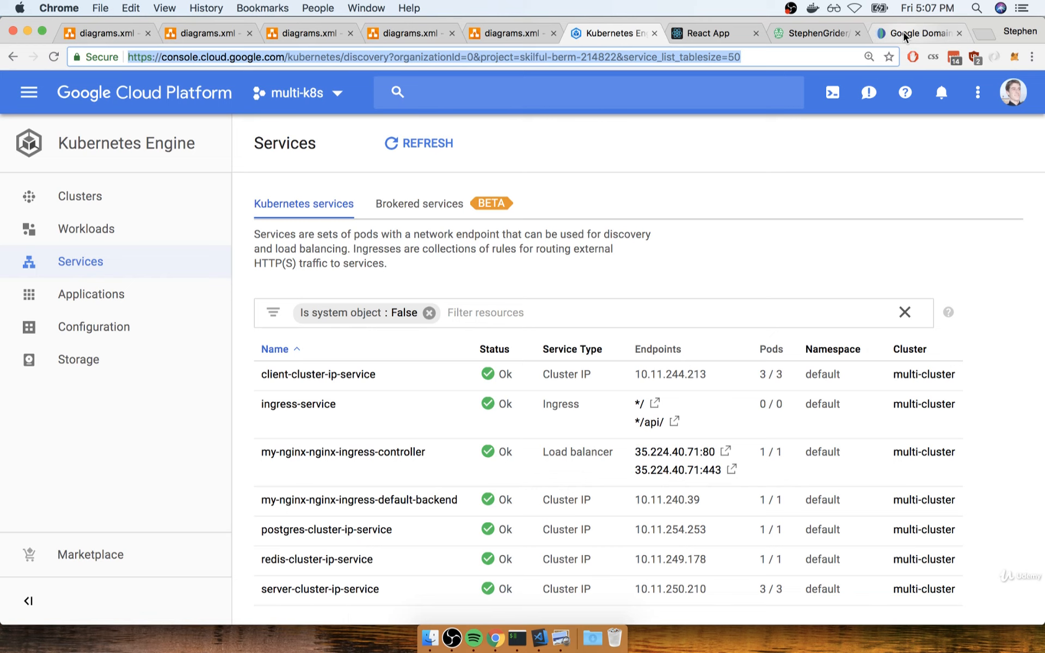
Step: Open k8s-multi.com's DNS page in Google Domains and scroll to Custom resource records
click(916, 33)
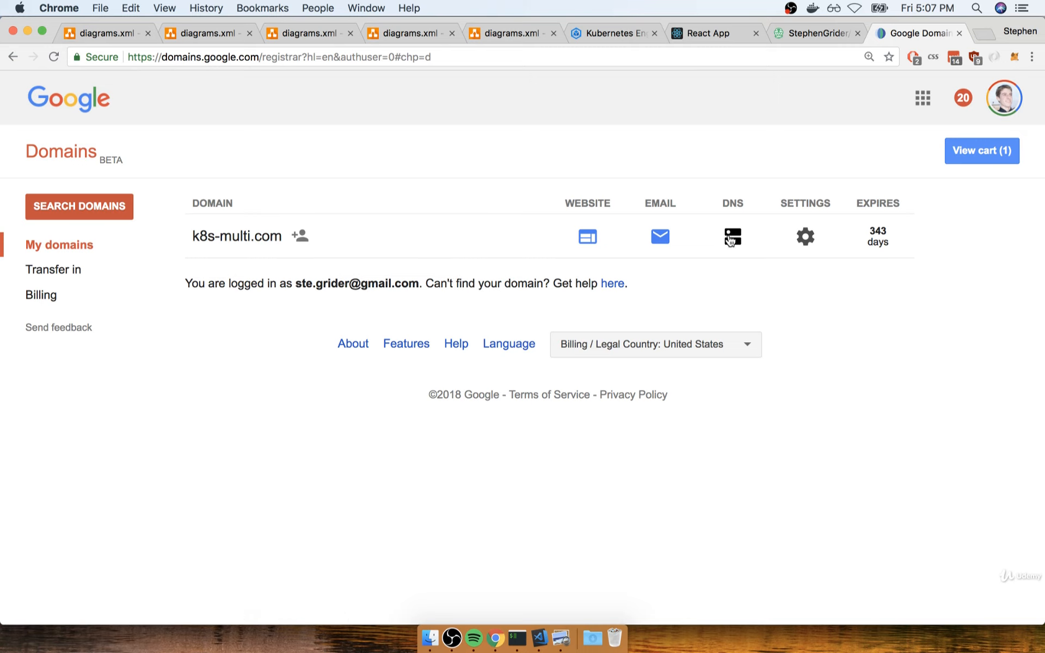
mouse_move(383, 220)
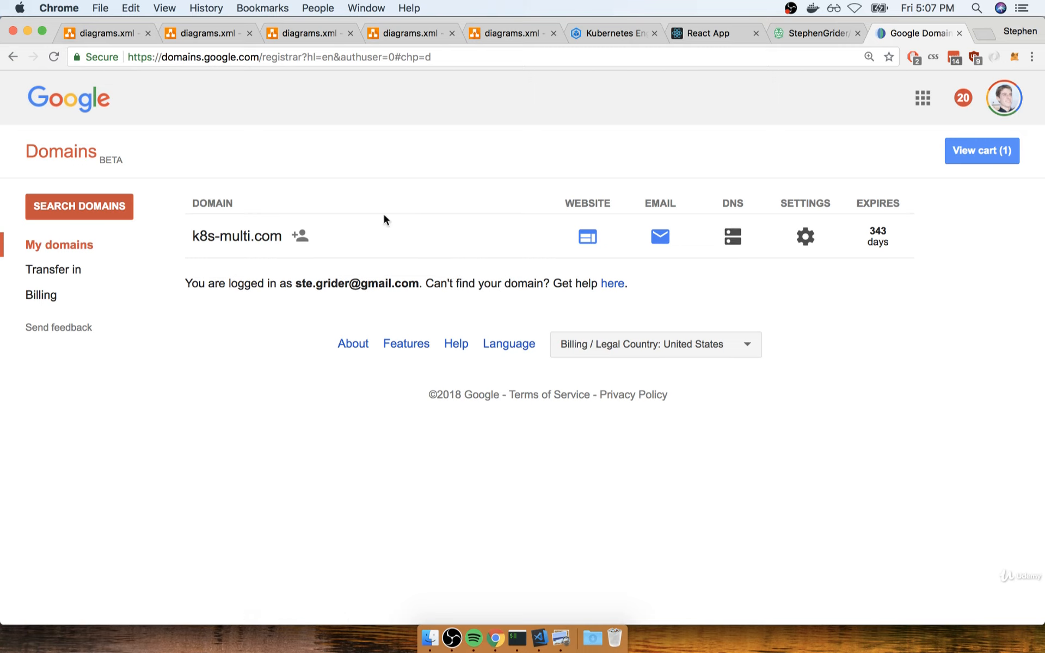
click(733, 237)
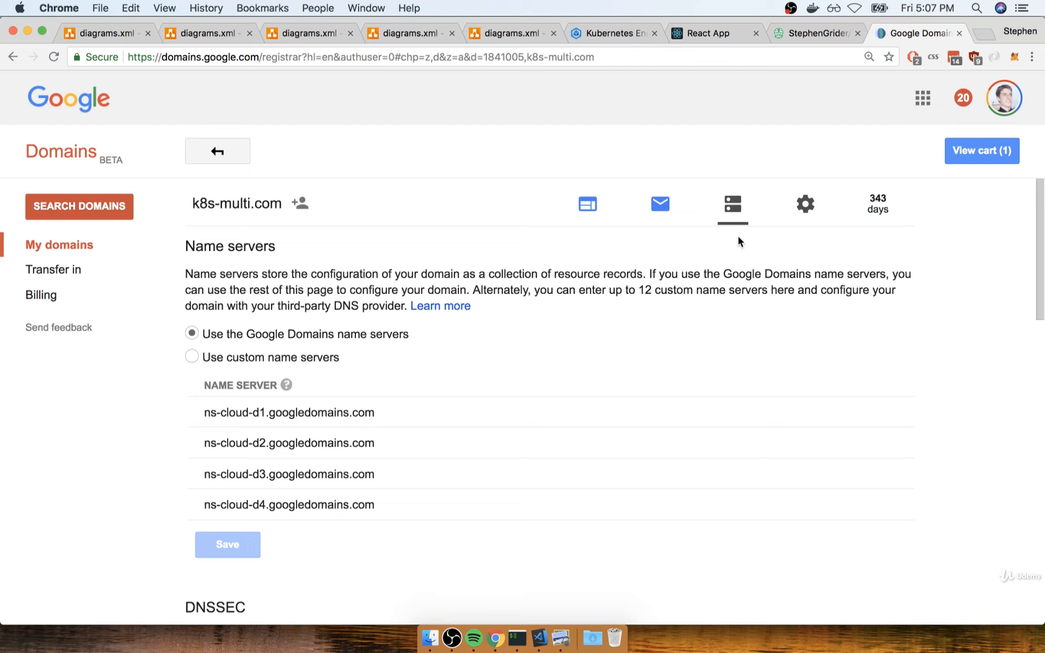
mouse_move(692, 291)
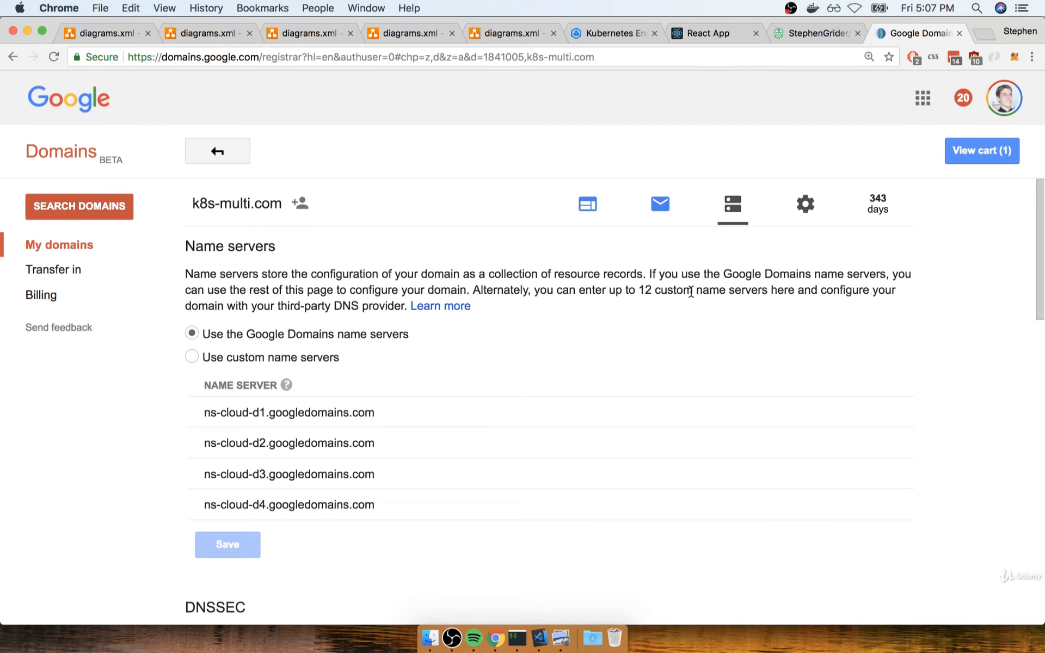
scroll(down, 3)
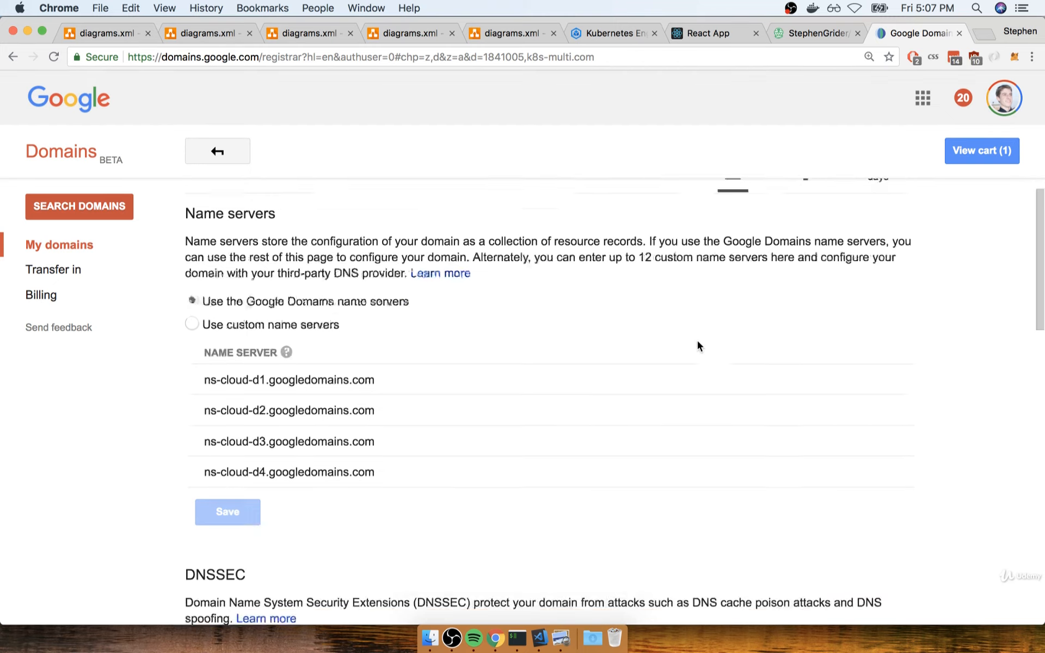
scroll(down, 3)
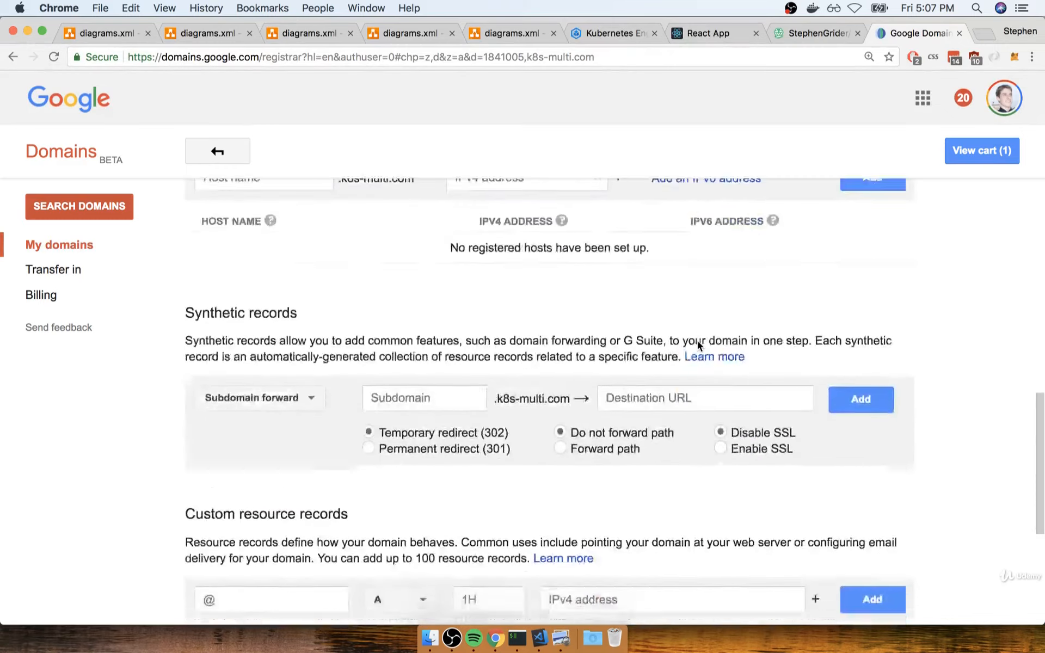
scroll(down, 3)
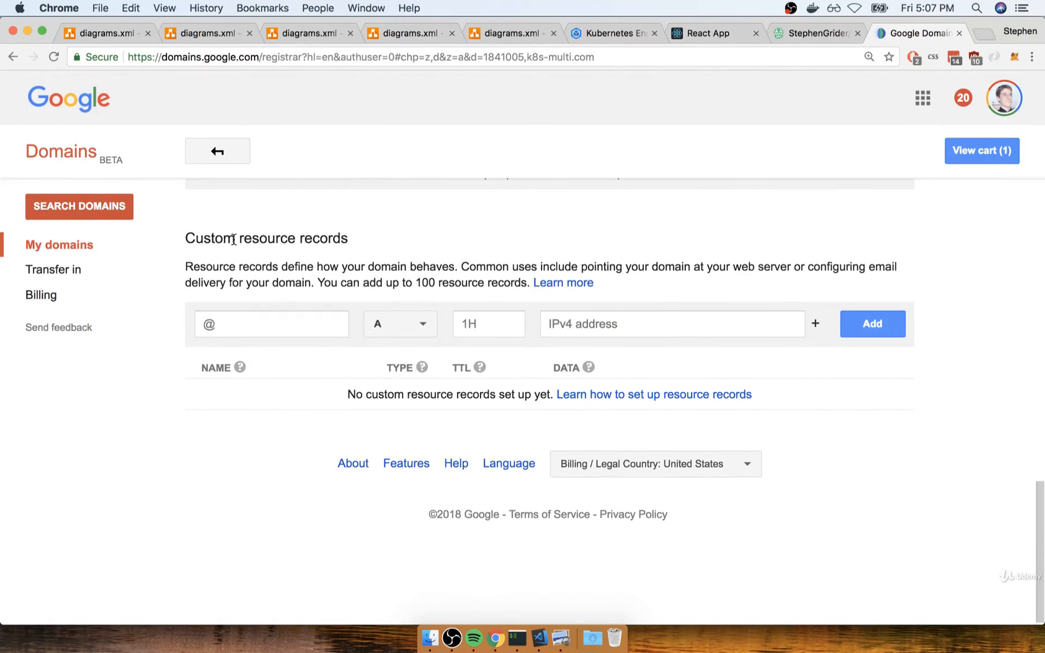
mouse_move(340, 231)
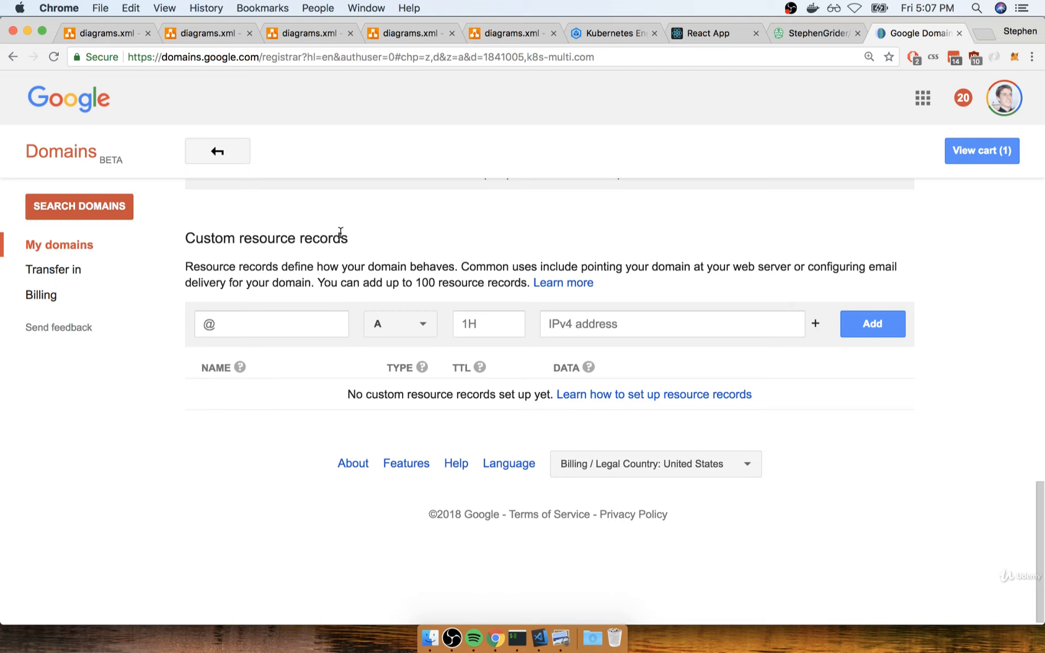
mouse_move(465, 249)
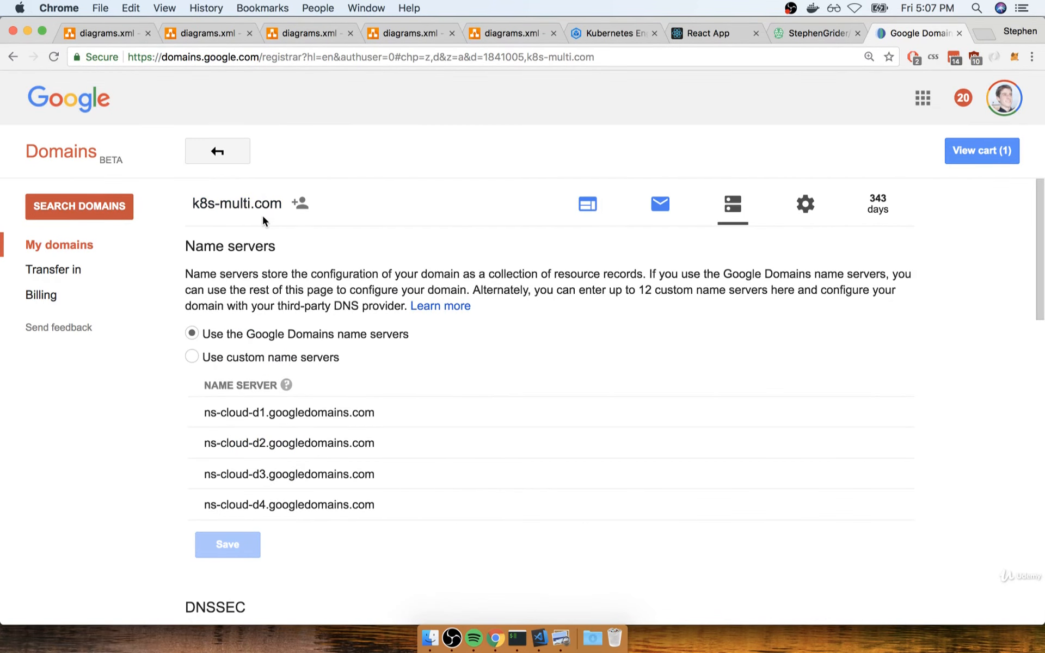
click(614, 33)
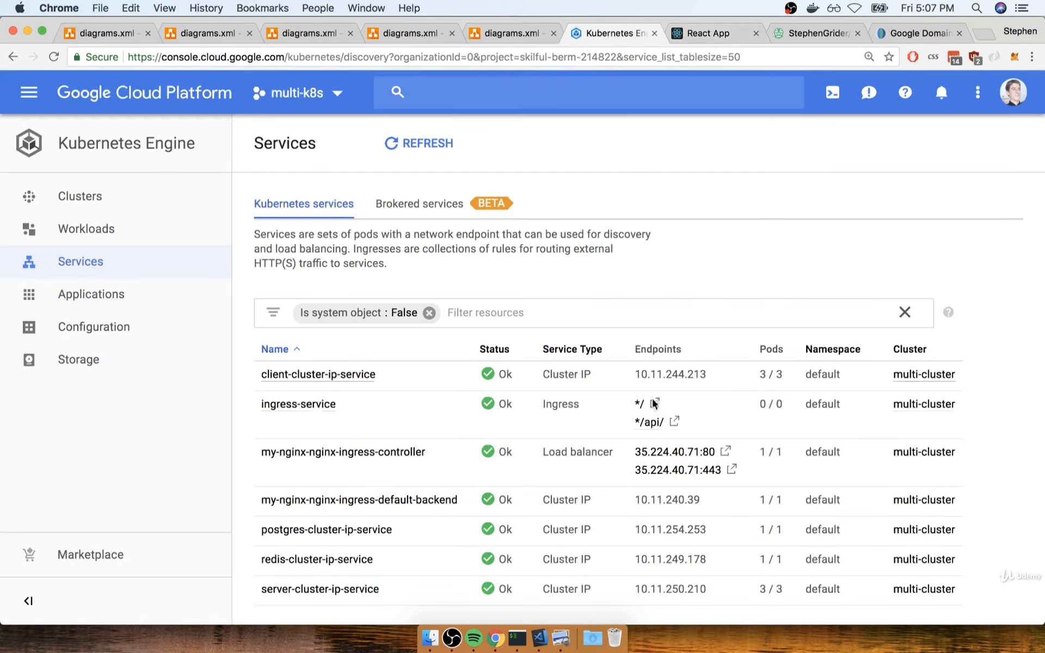
mouse_move(833, 92)
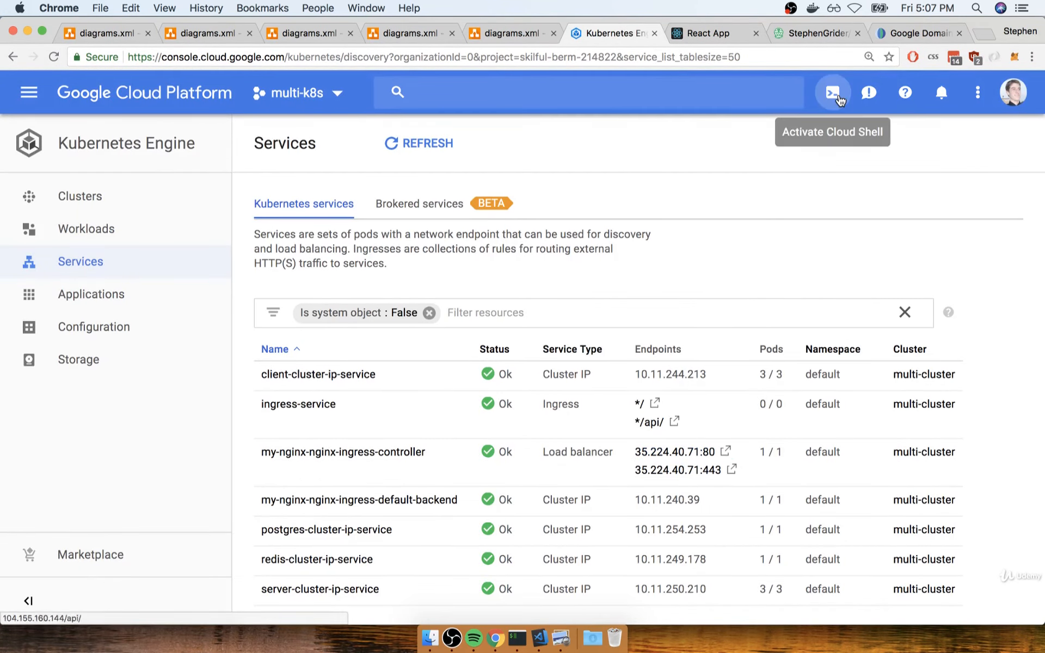
click(813, 33)
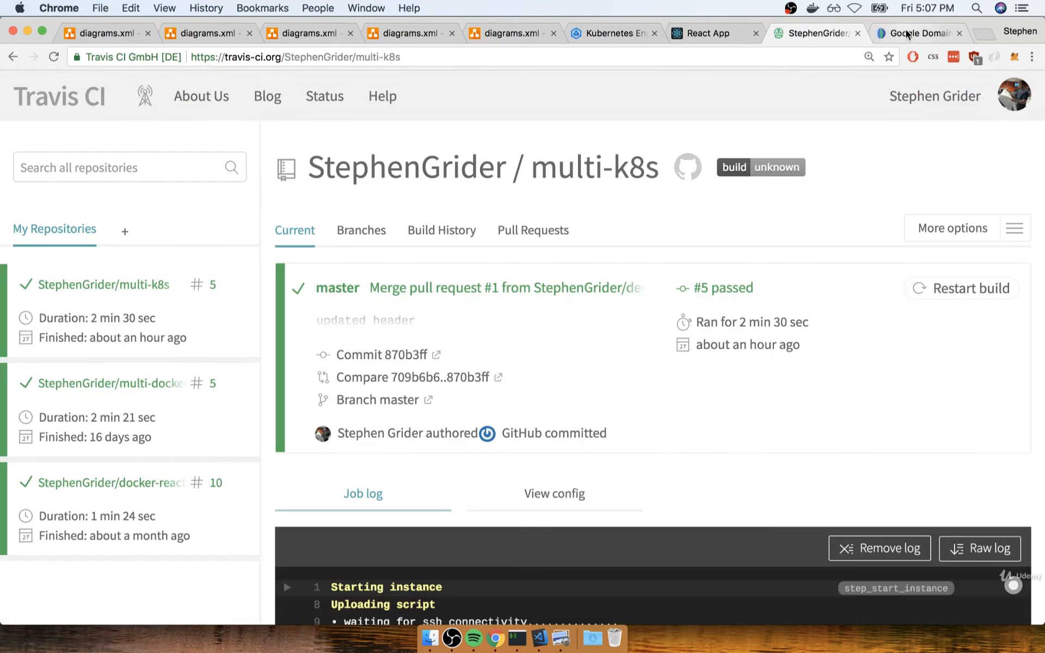
click(918, 34)
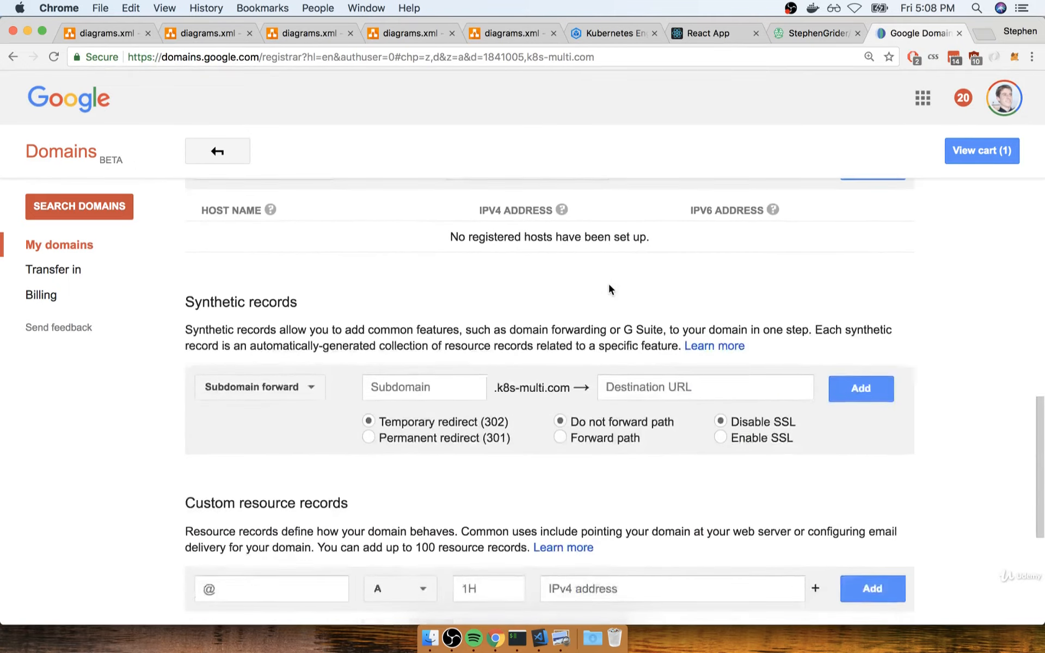
scroll(down, 3)
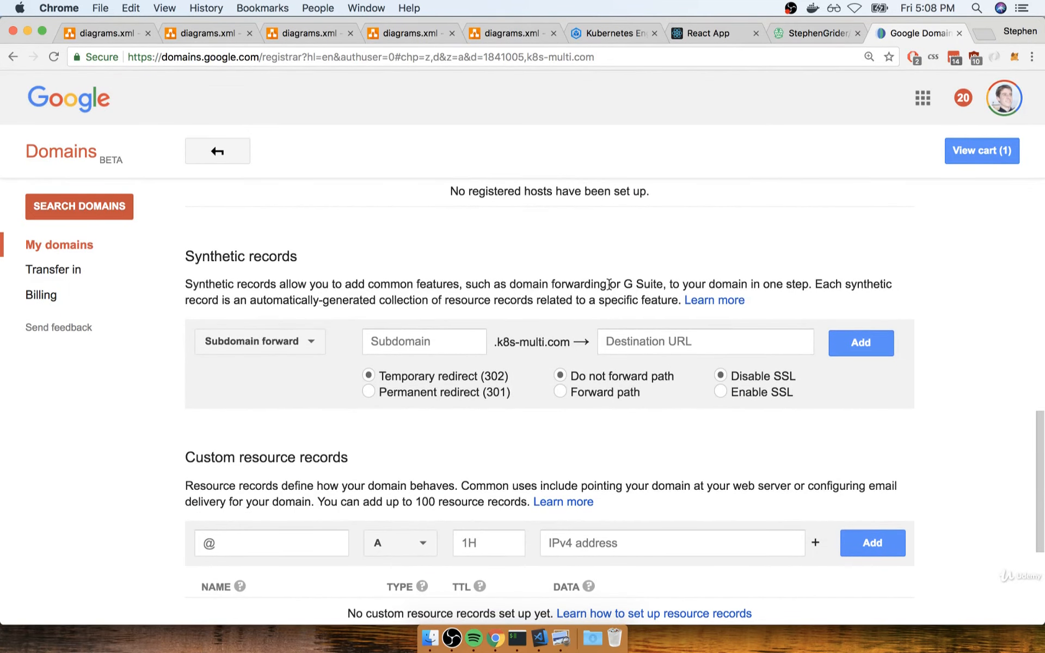
scroll(down, 3)
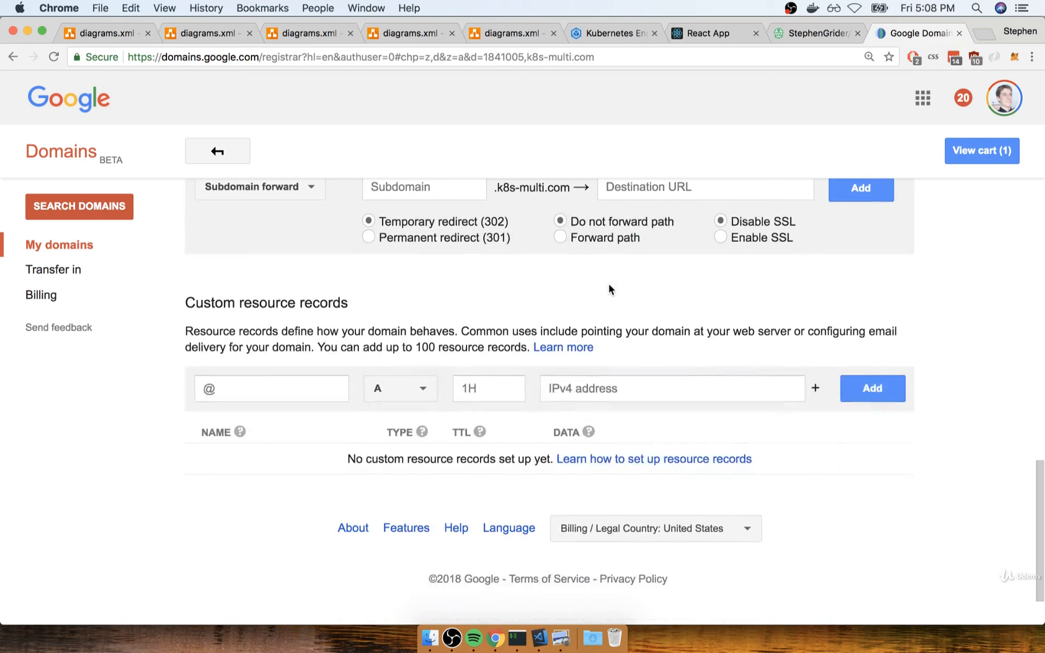
mouse_move(712, 377)
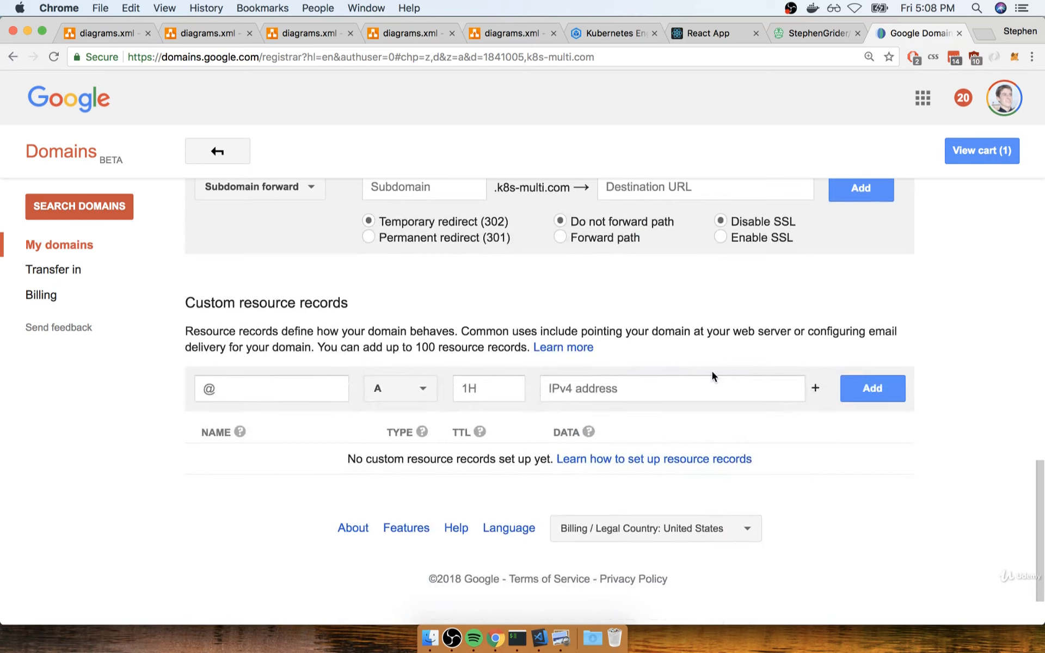
mouse_move(470, 208)
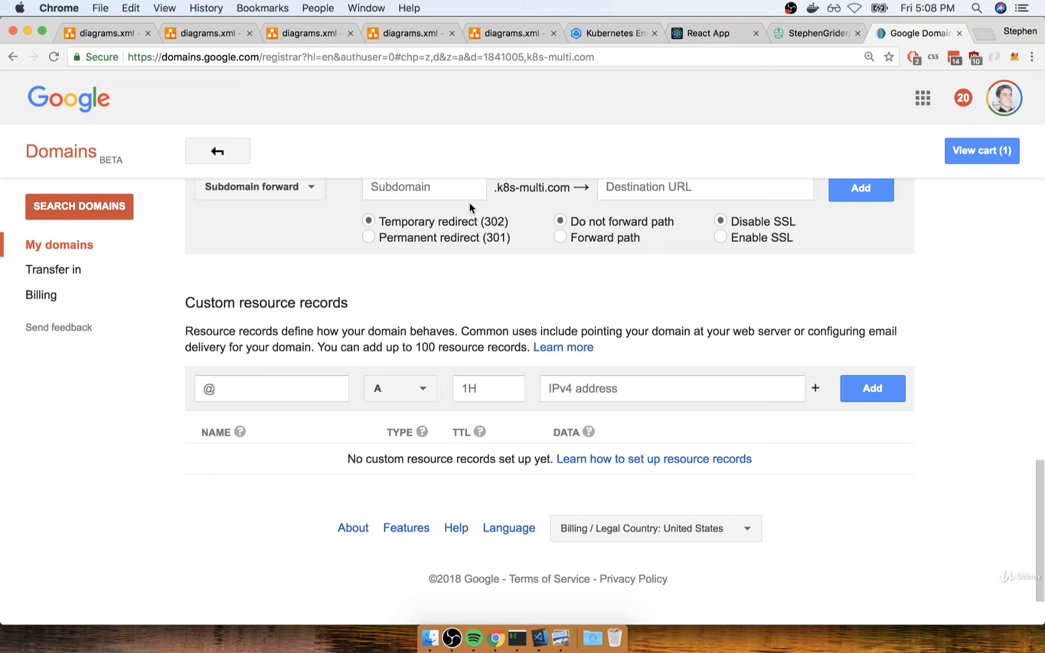
scroll(down, 3)
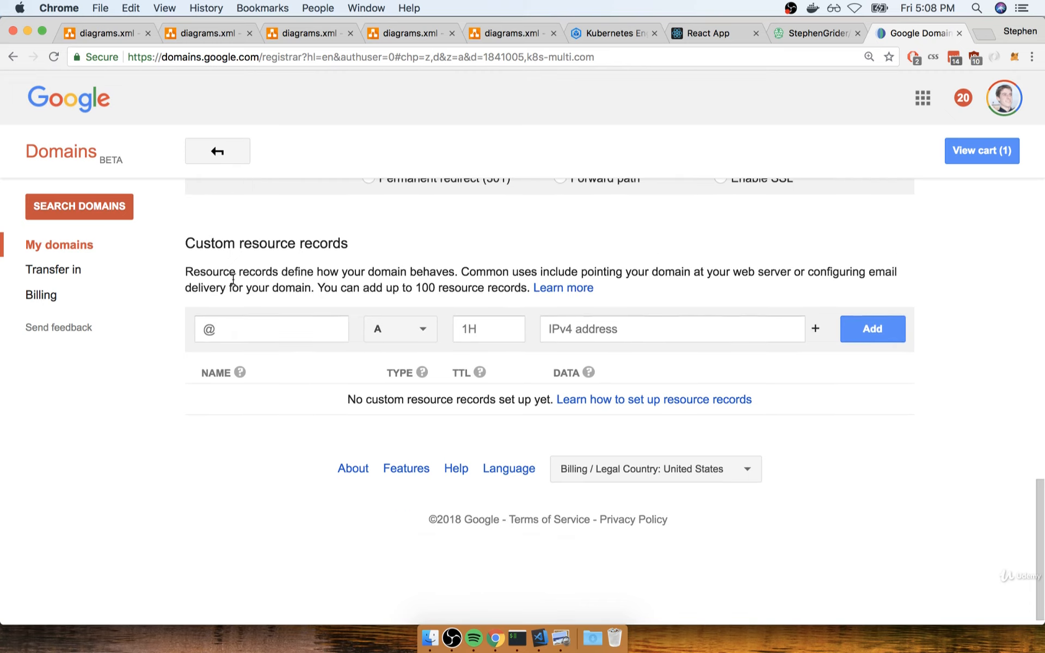
click(271, 329)
text(@)
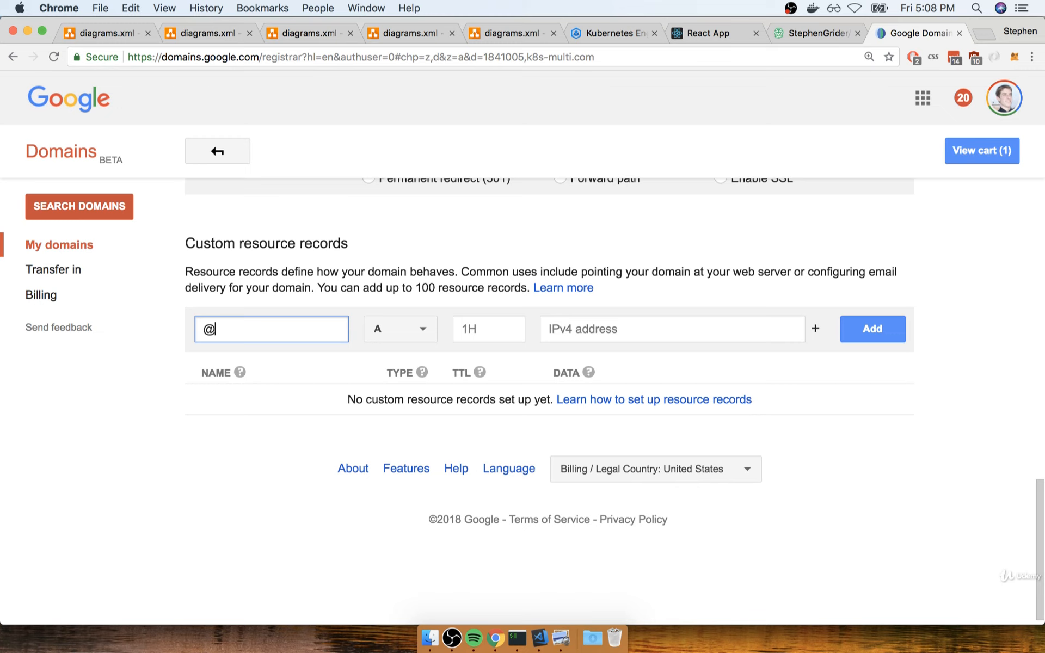
mouse_move(387, 320)
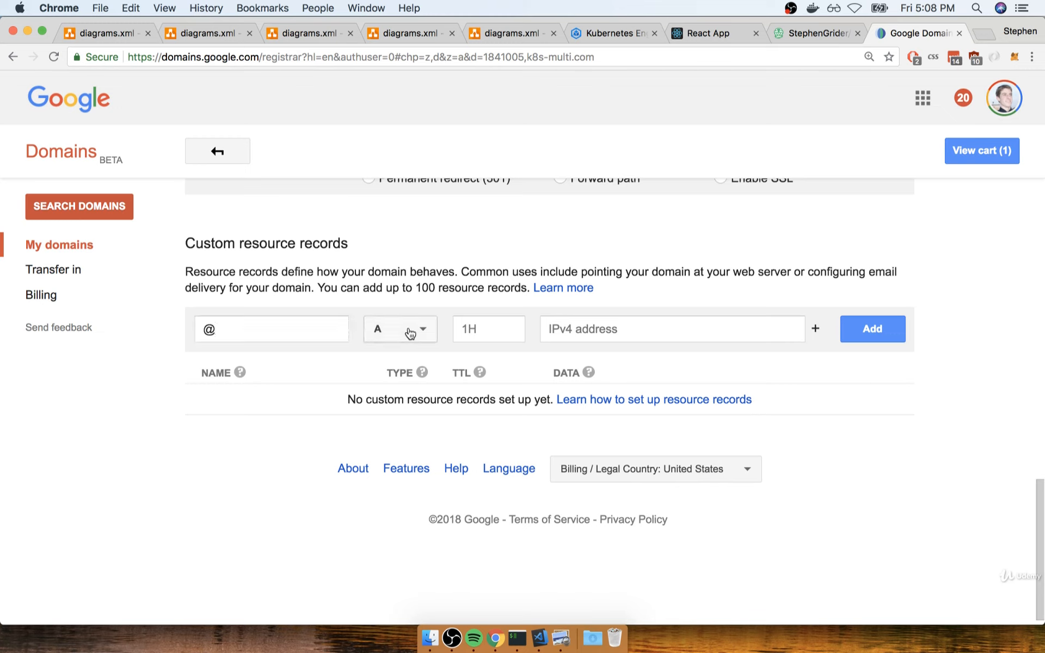
click(489, 329)
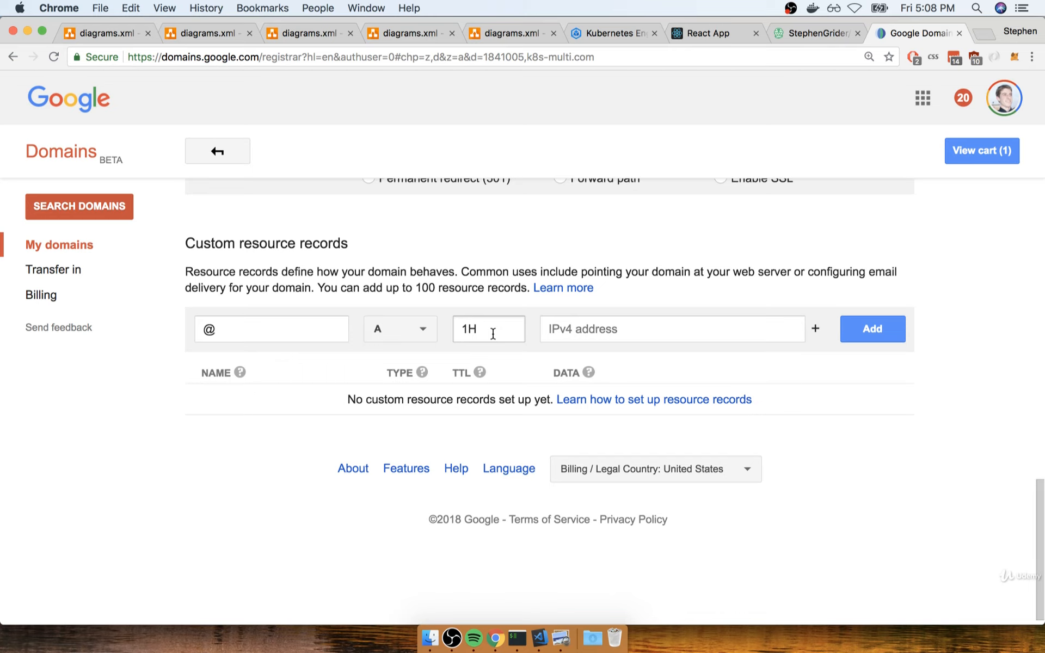
click(674, 328)
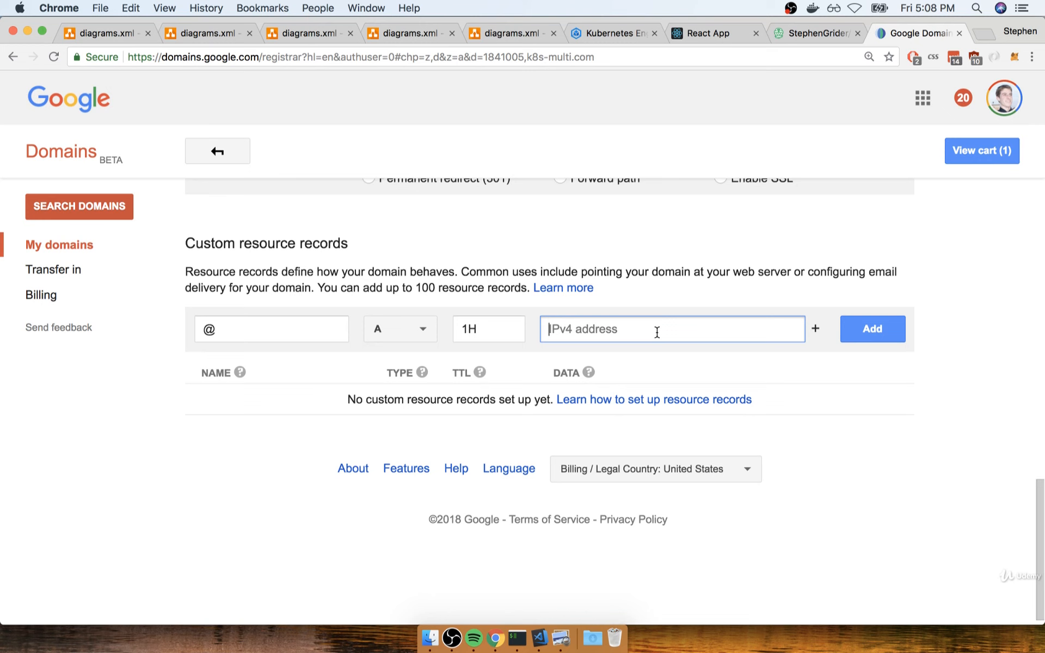
mouse_move(663, 259)
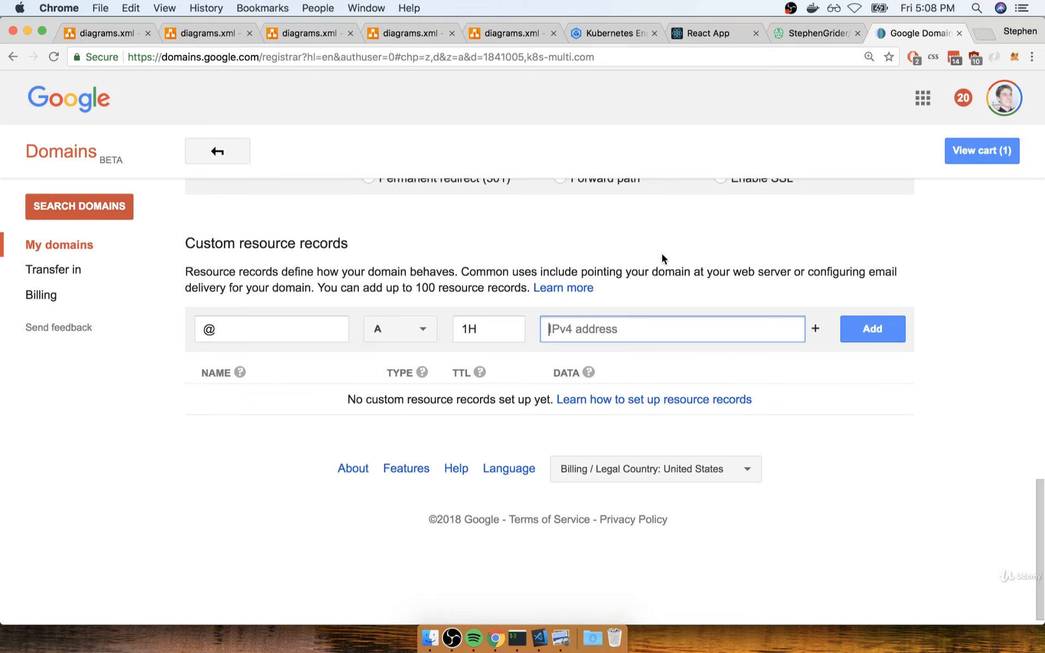
Step: Select the ingress load balancer IP 35.224.40.71 in the Kubernetes services list for copying
click(616, 34)
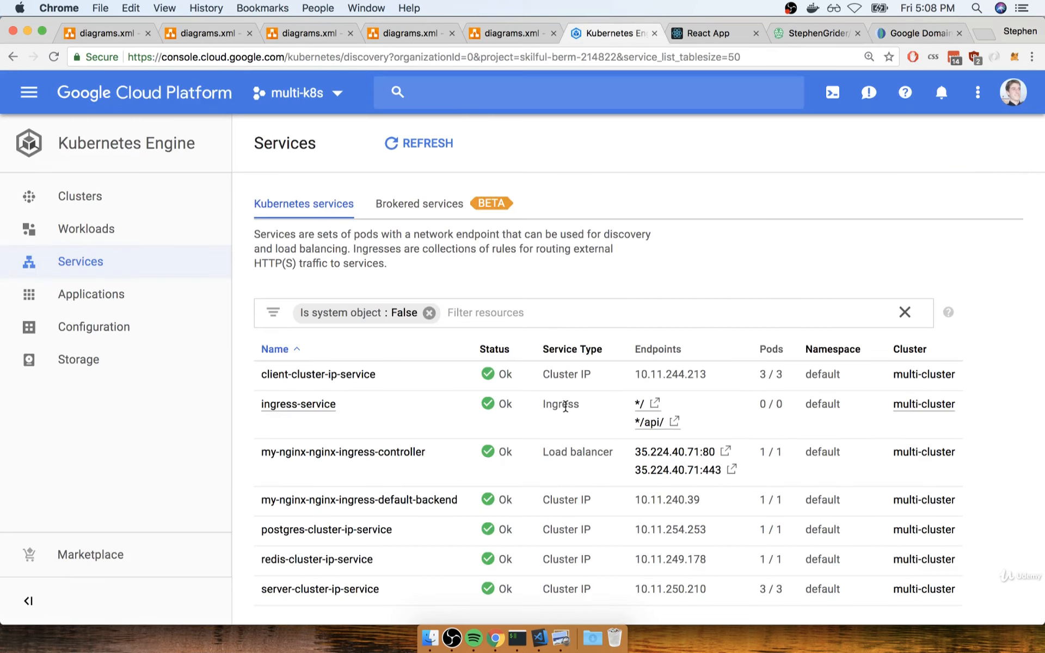
mouse_move(440, 466)
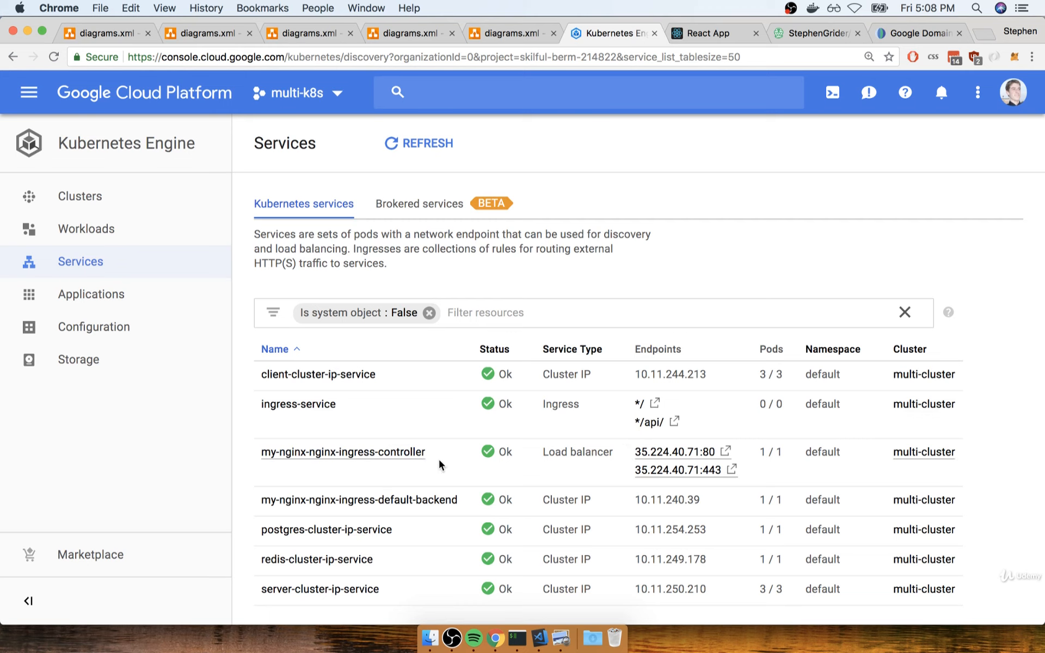
mouse_move(219, 83)
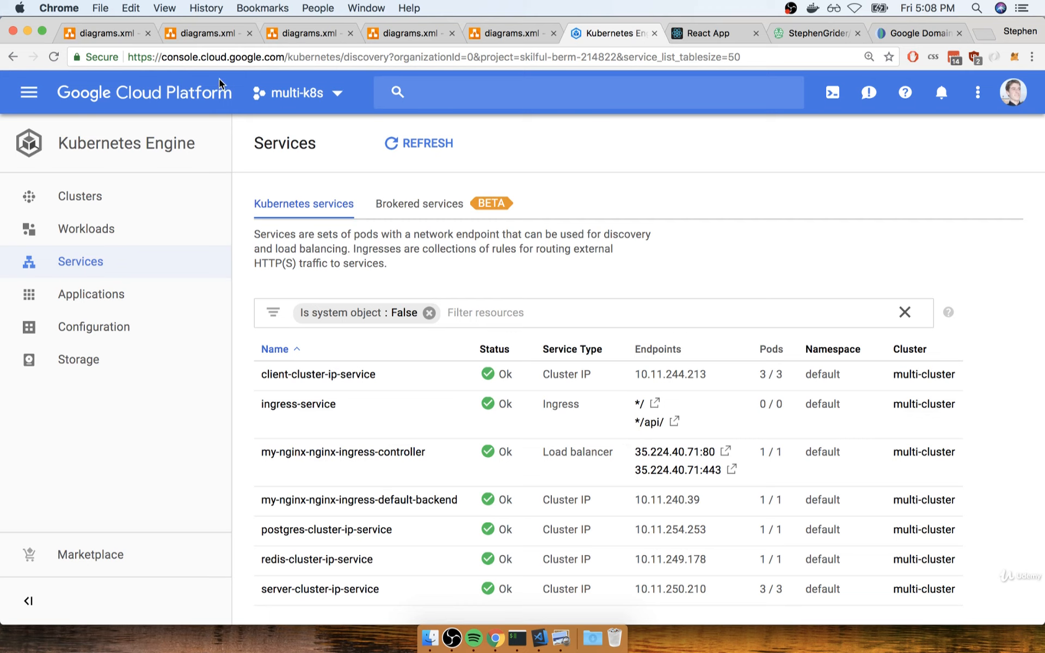
mouse_move(140, 261)
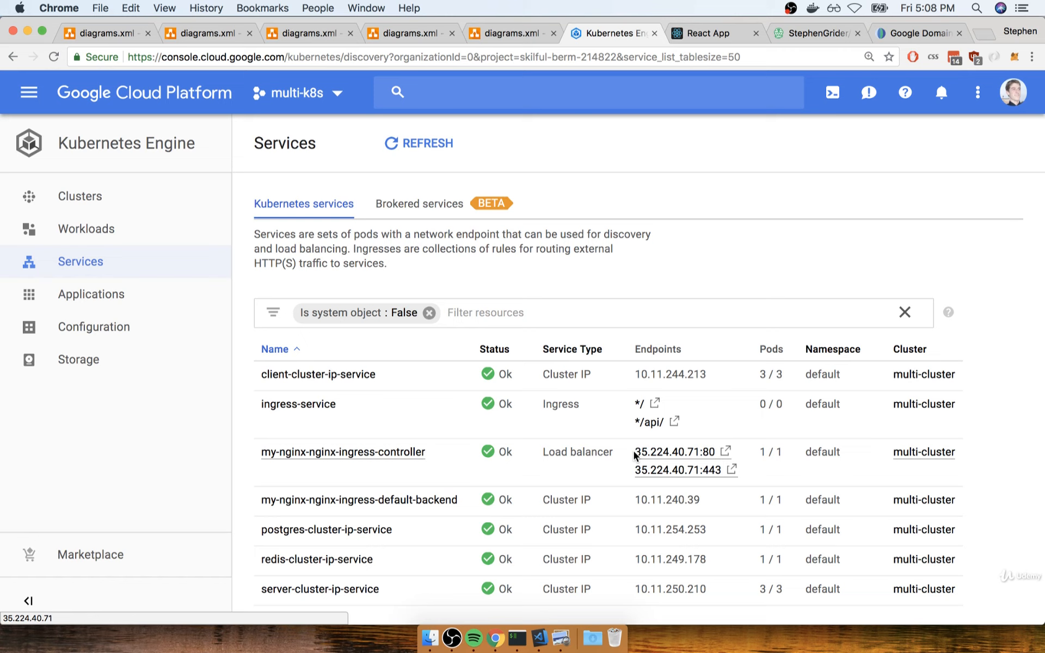
double_click(672, 452)
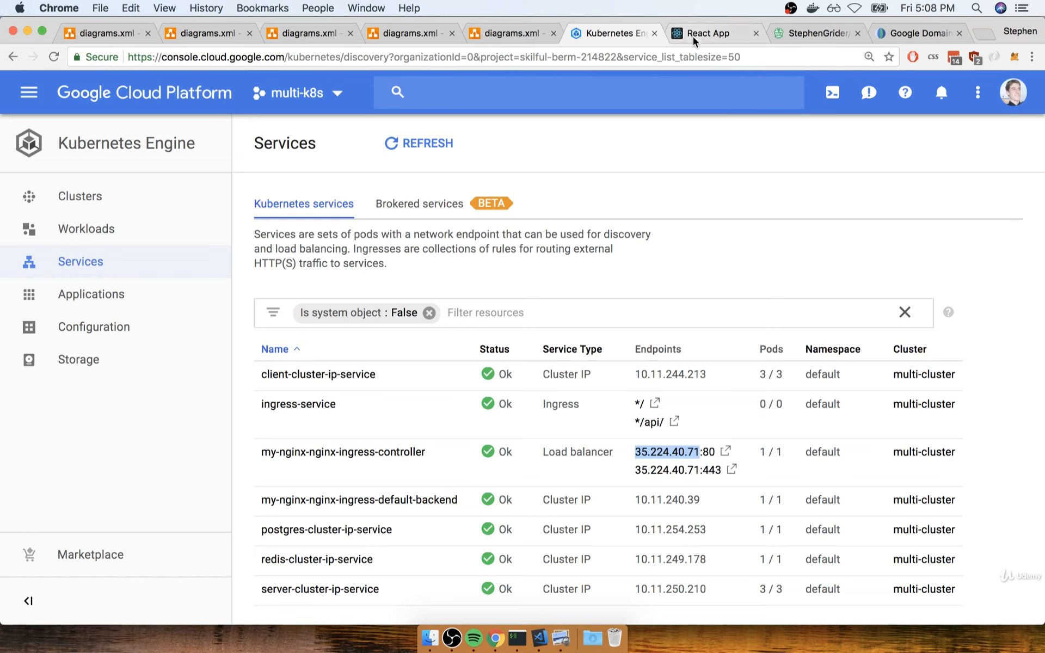
Step: Add an @ A record with IPv4 address 35.224.40.71, stripping the :80 port
click(922, 33)
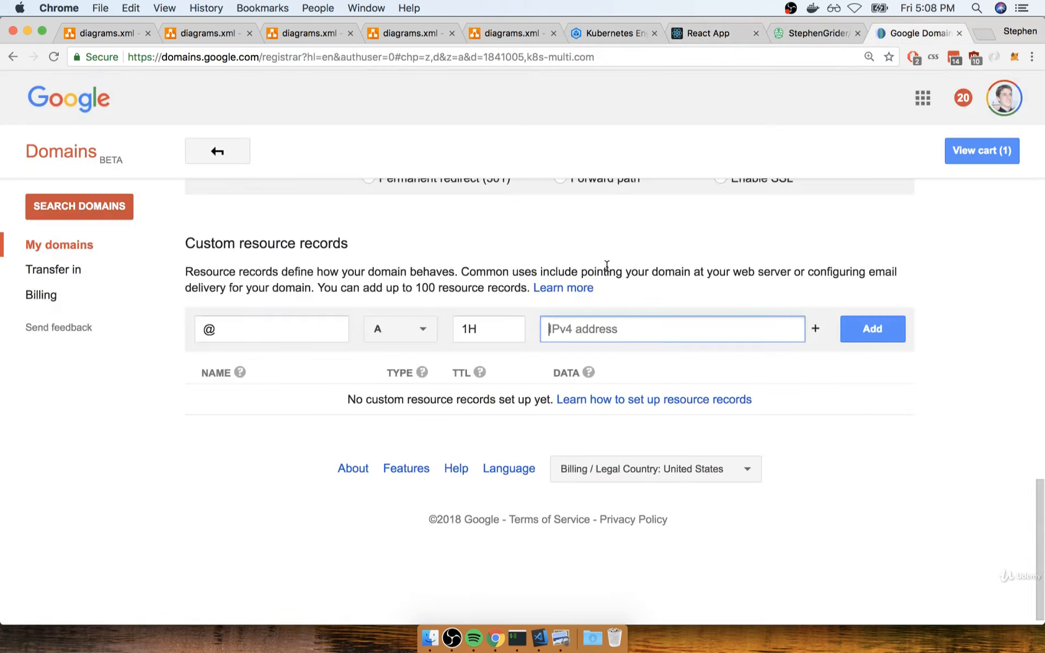
text(35.224.40.71)
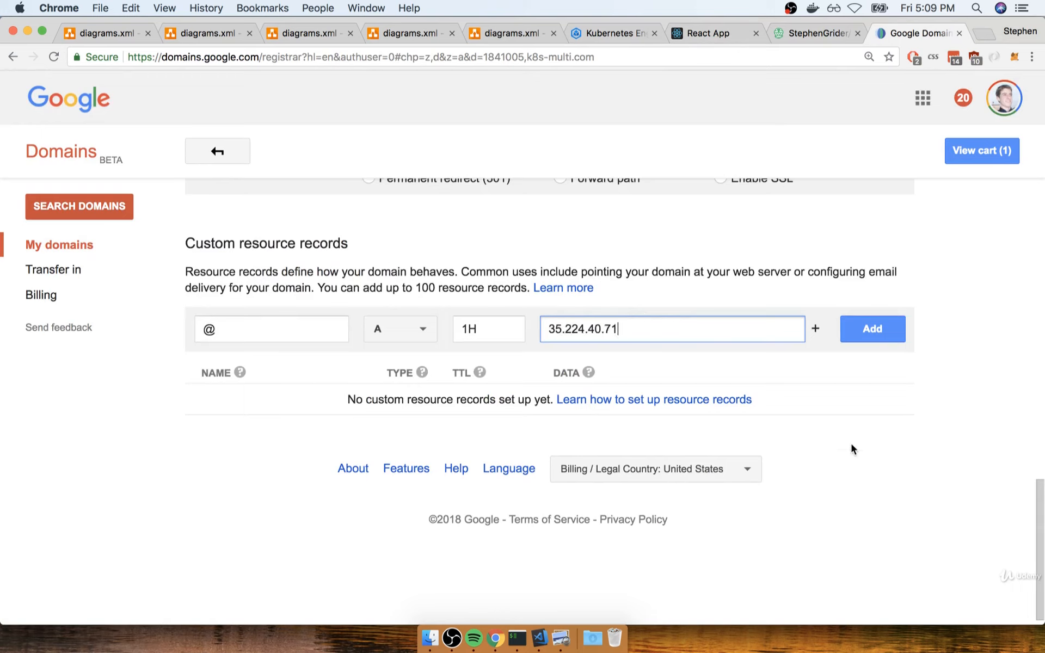
text(:80)
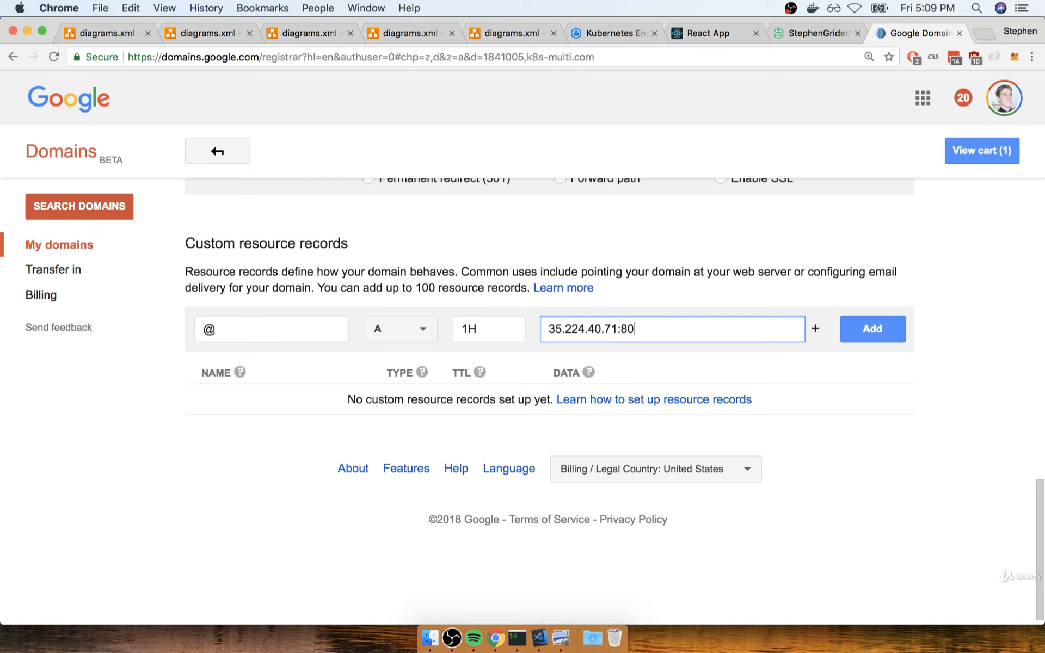
key(Backspace)
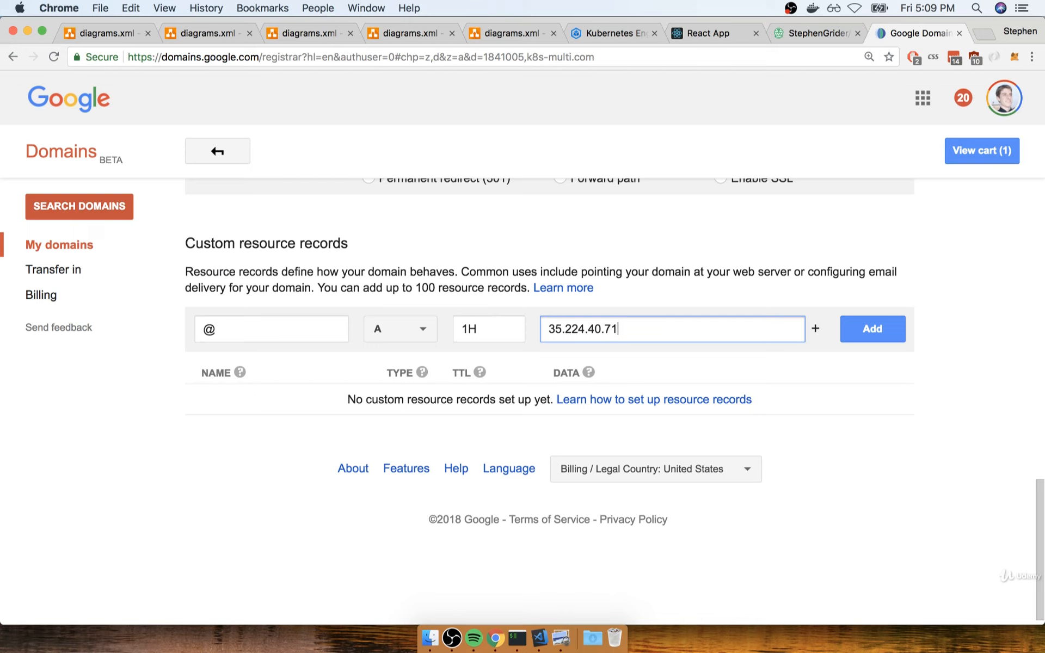
mouse_move(855, 364)
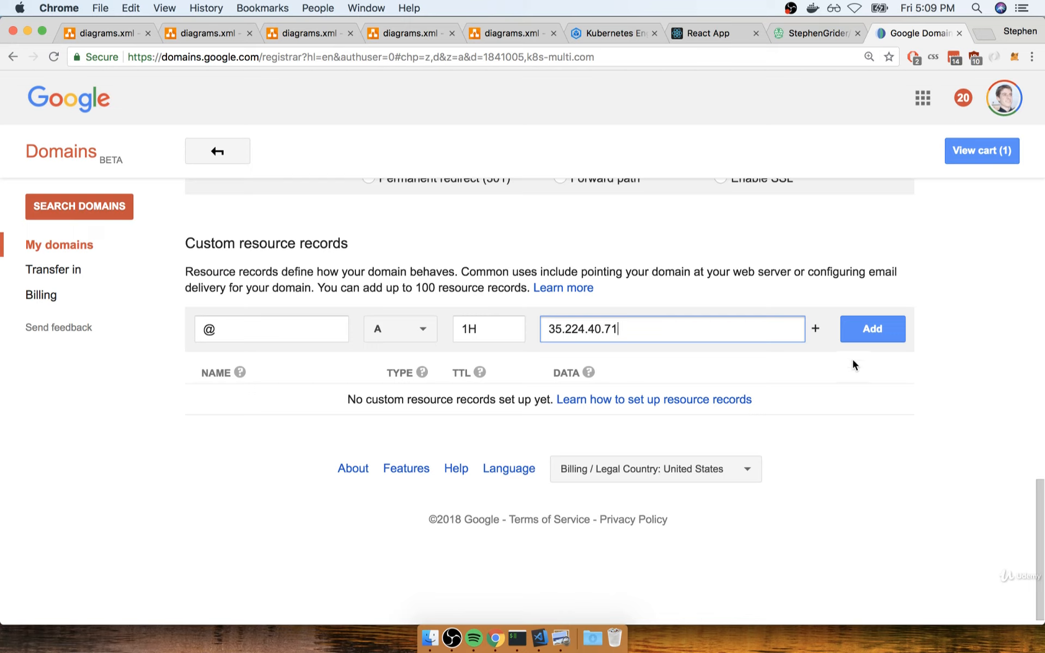
click(873, 329)
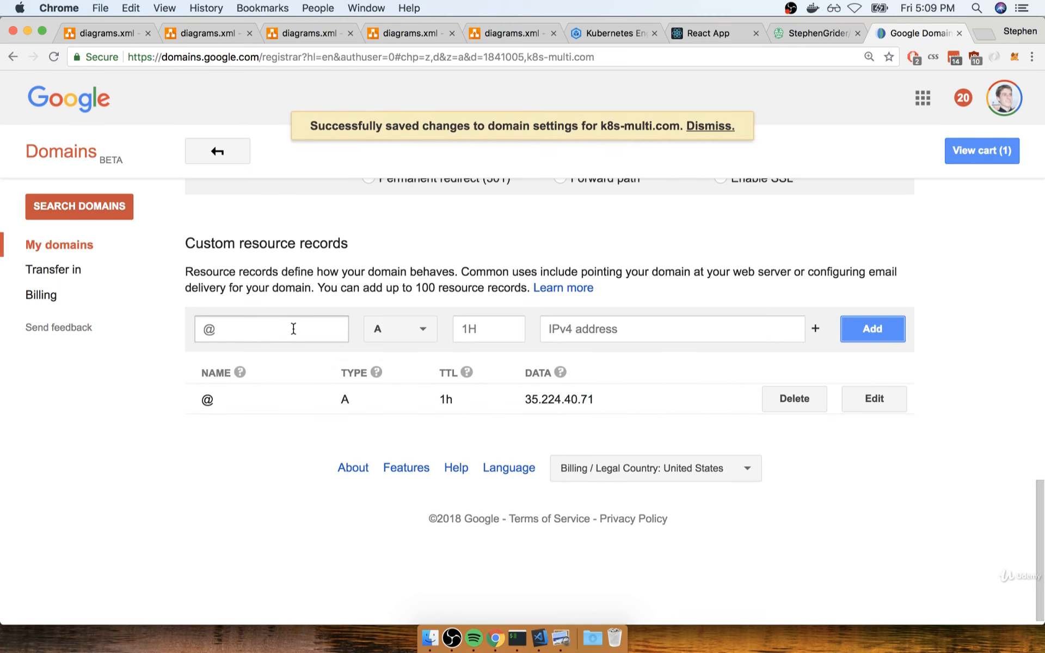
Step: Save a CNAME record named www with domain name k8s-multi.com
click(400, 329)
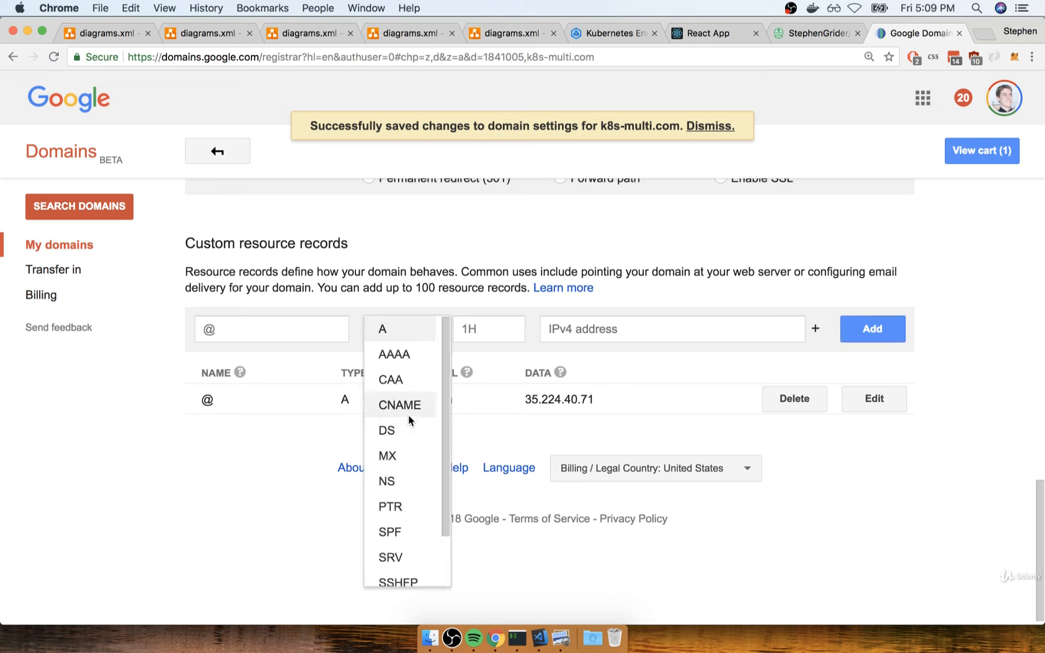
click(399, 405)
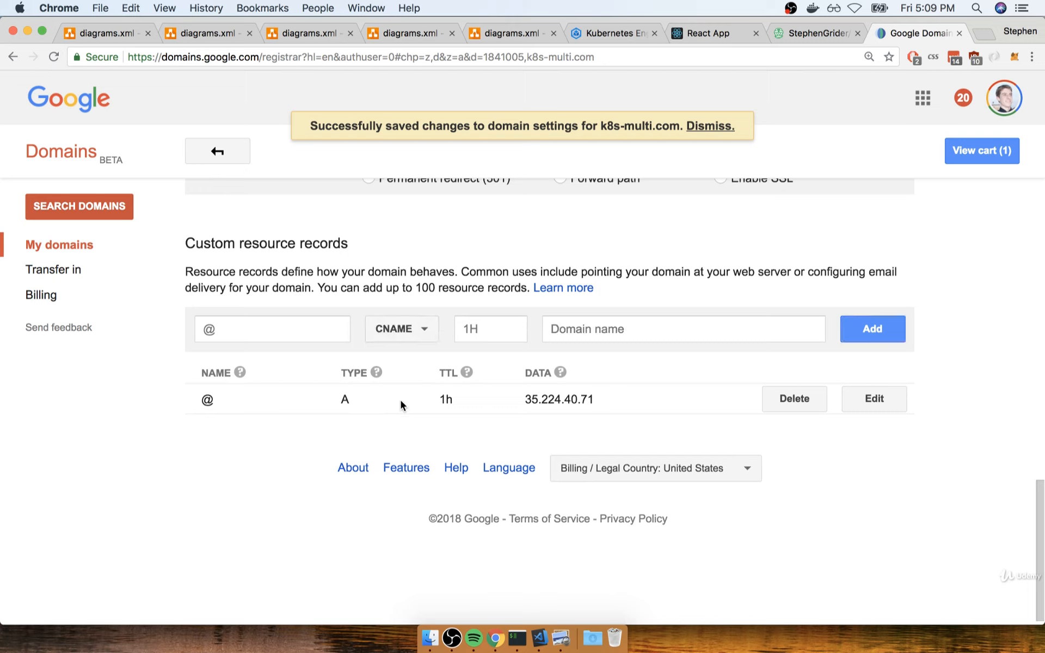
text(www)
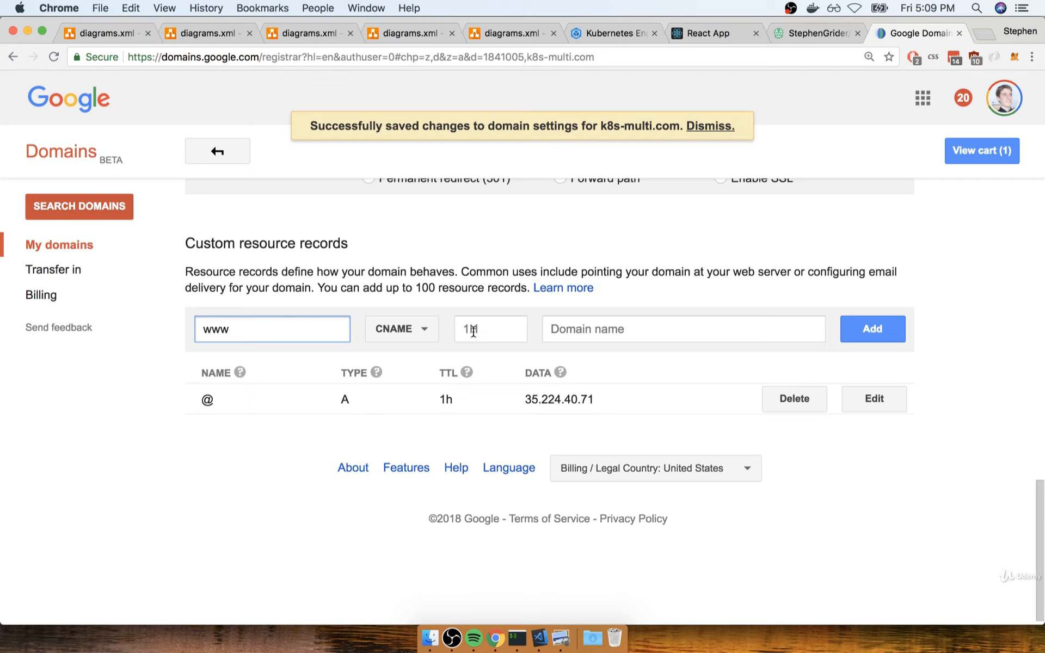
click(684, 329)
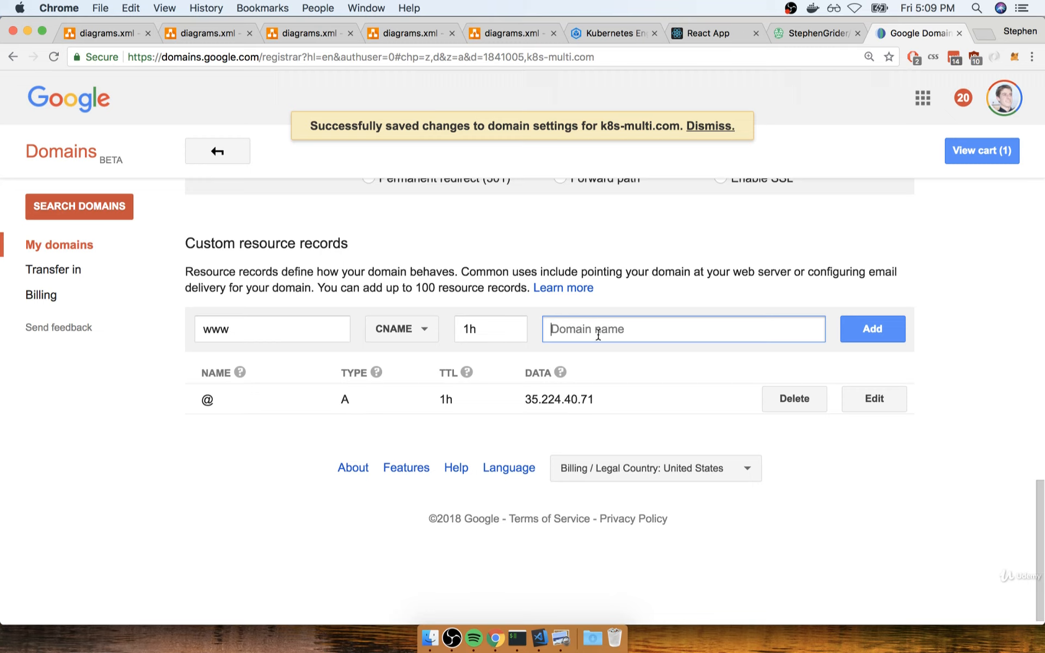
text(k8s-)
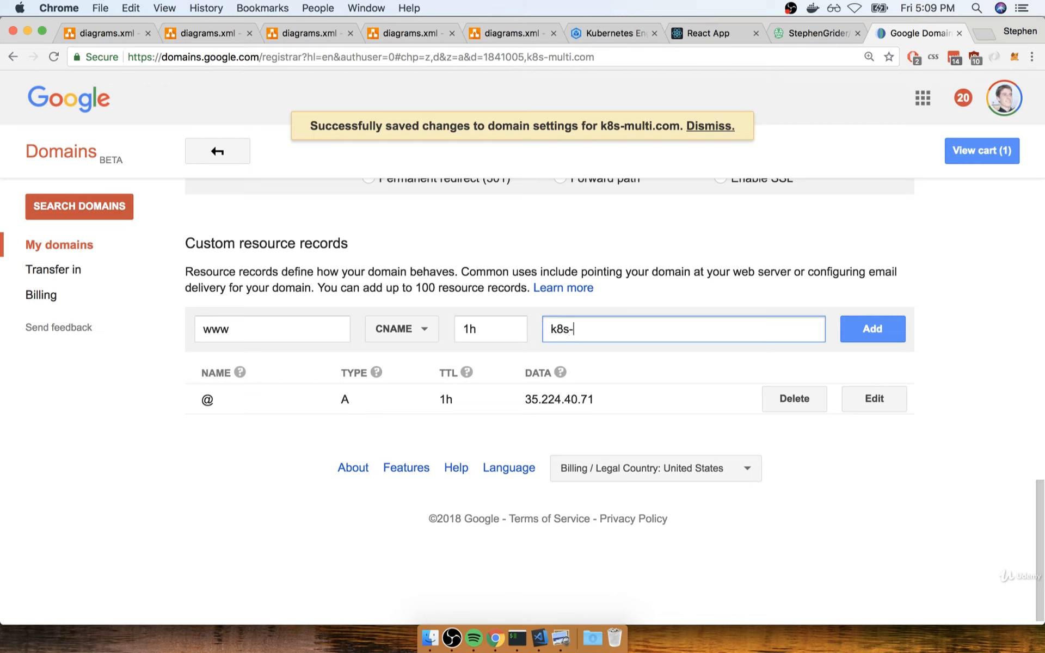
text(multi.com)
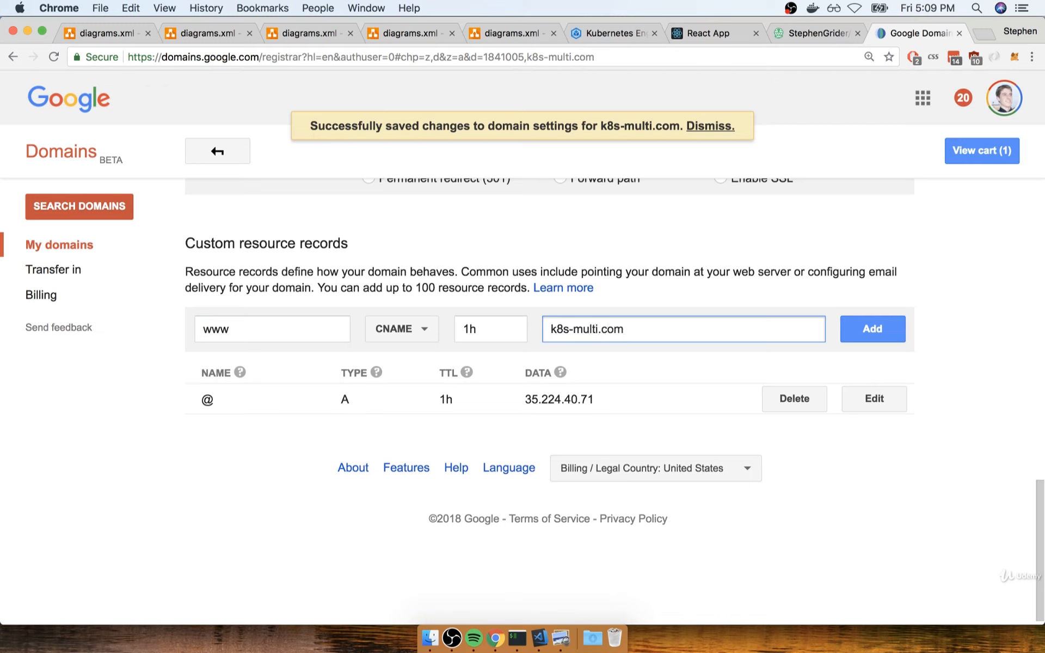
double_click(587, 329)
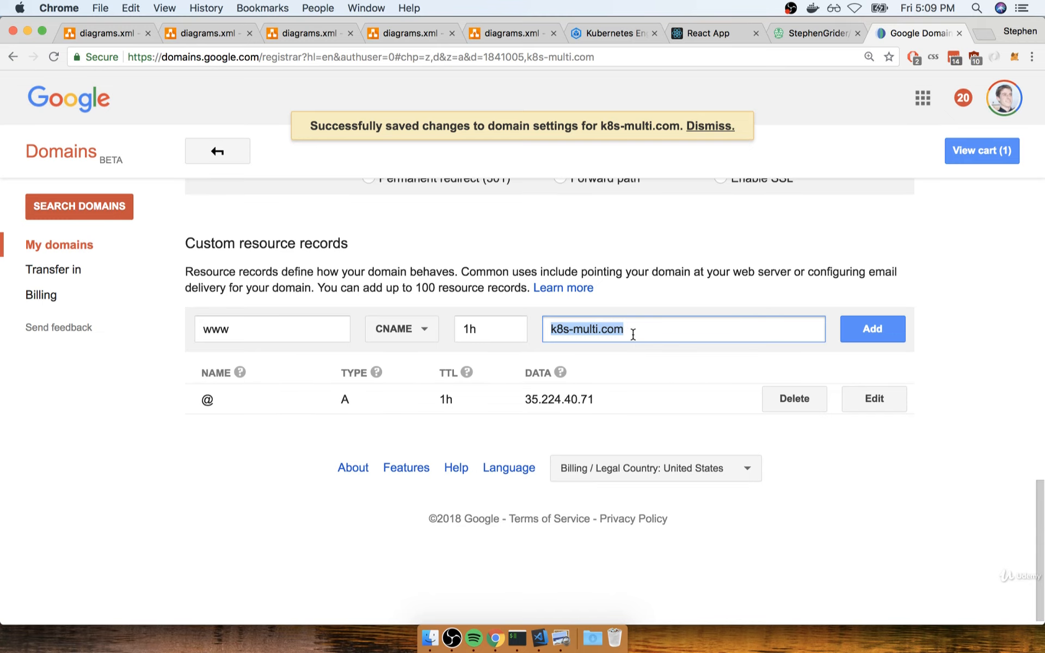
click(873, 329)
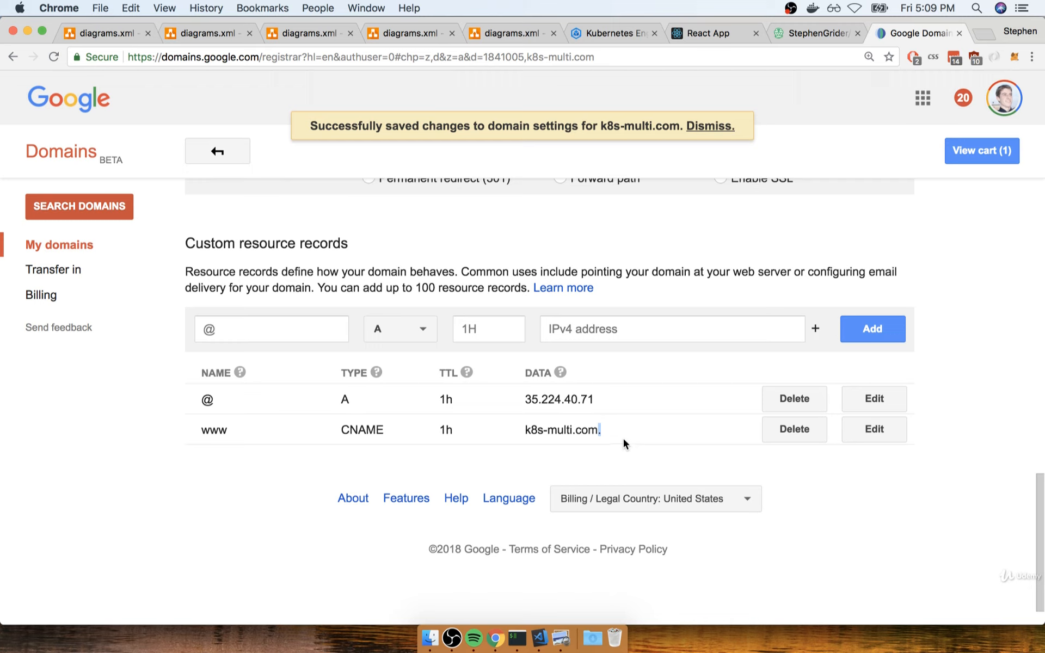
mouse_move(724, 292)
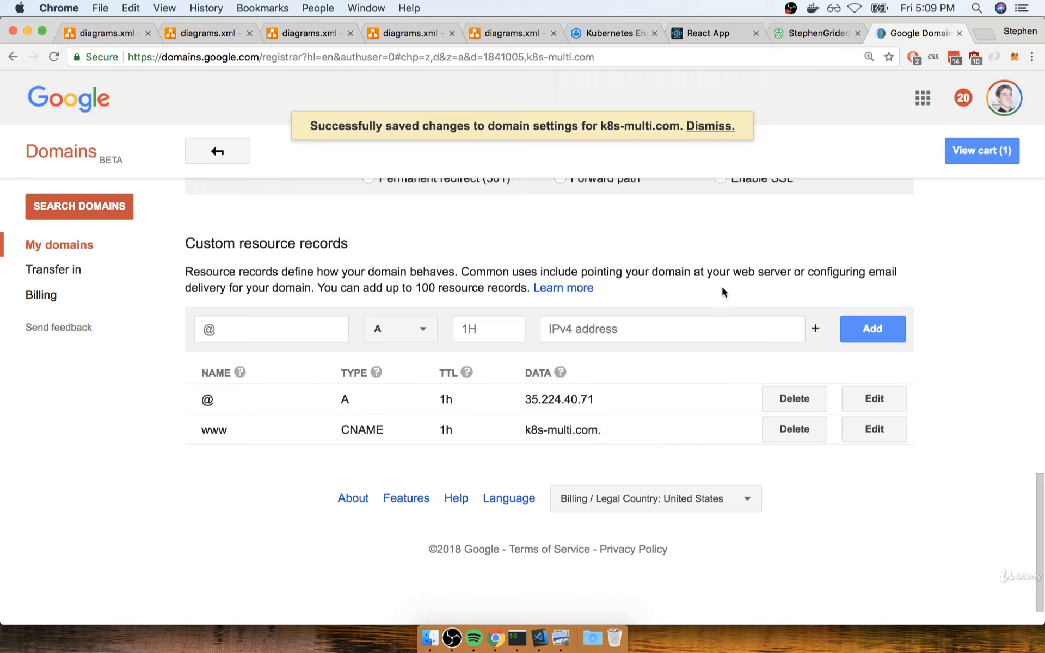
mouse_move(674, 444)
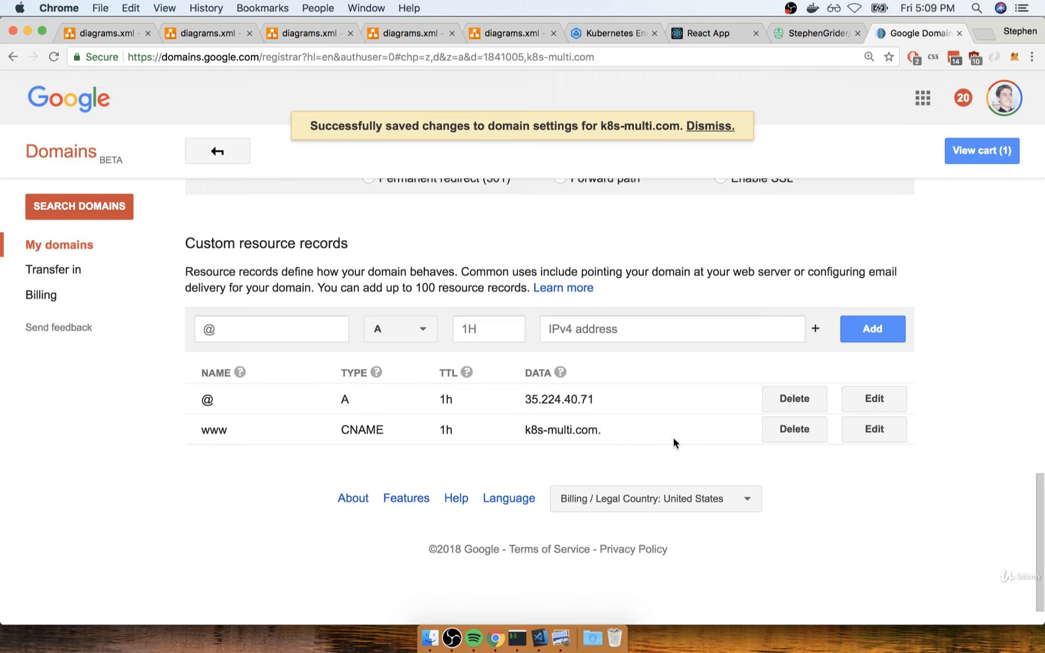
double_click(559, 400)
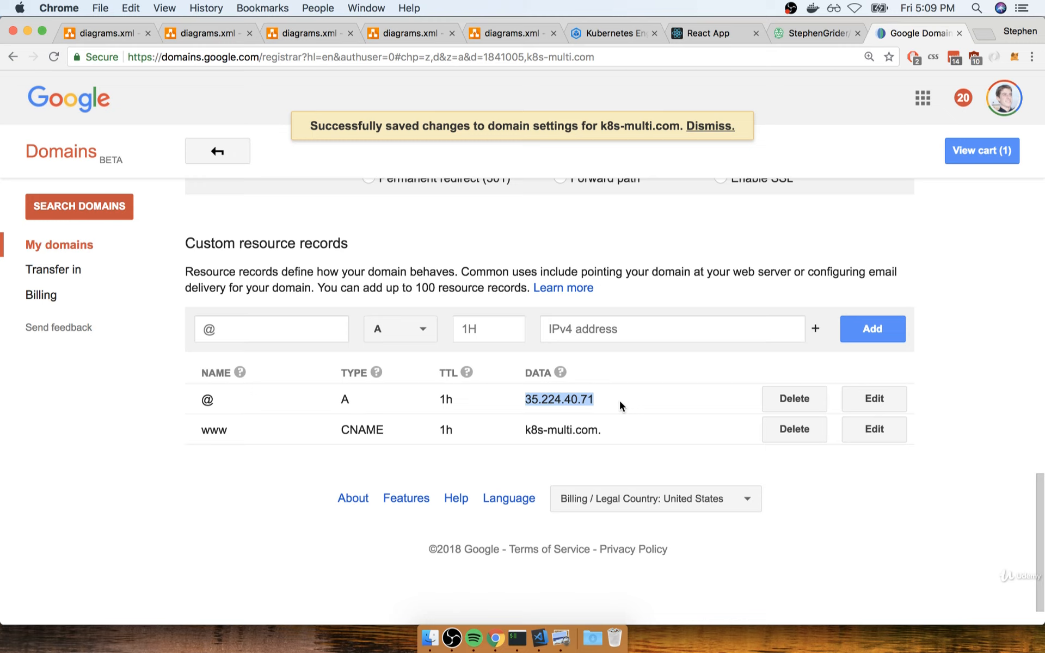
mouse_move(460, 391)
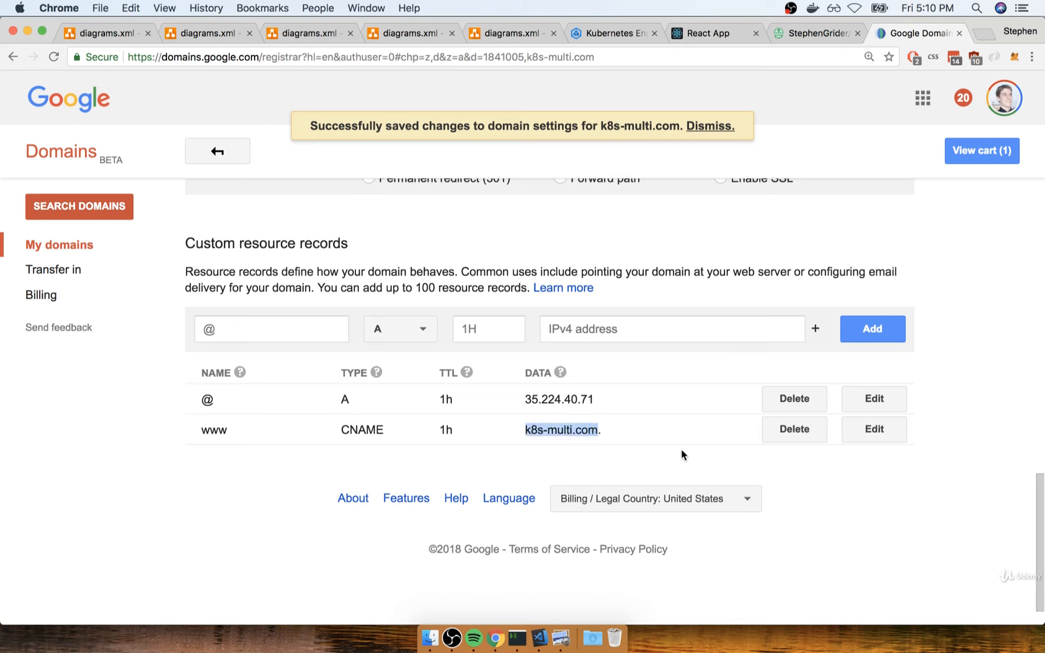
mouse_move(696, 264)
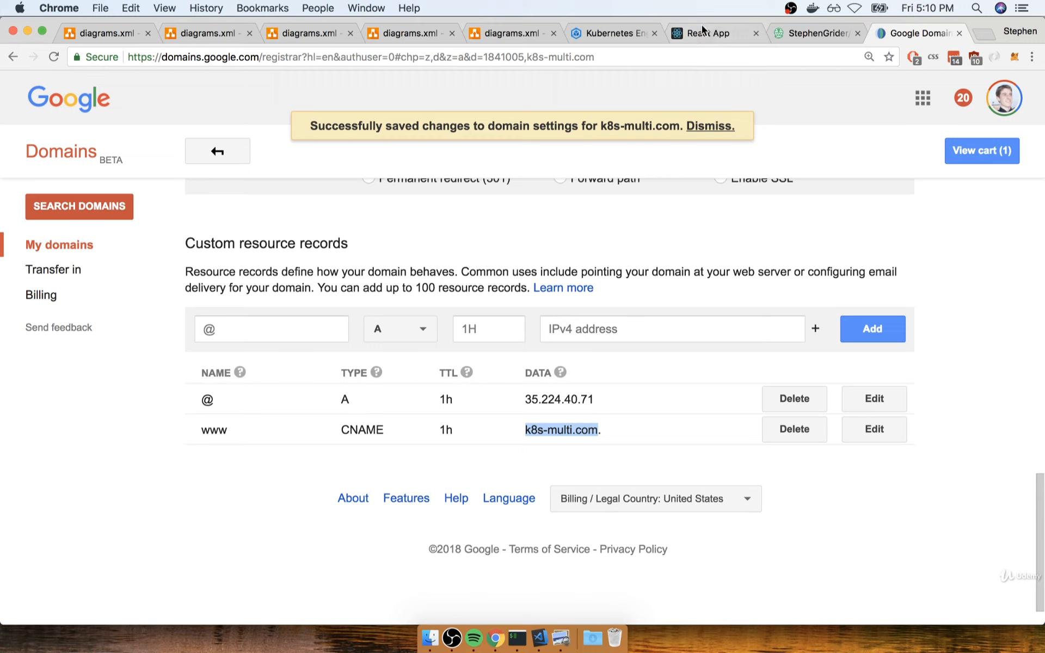
mouse_move(703, 33)
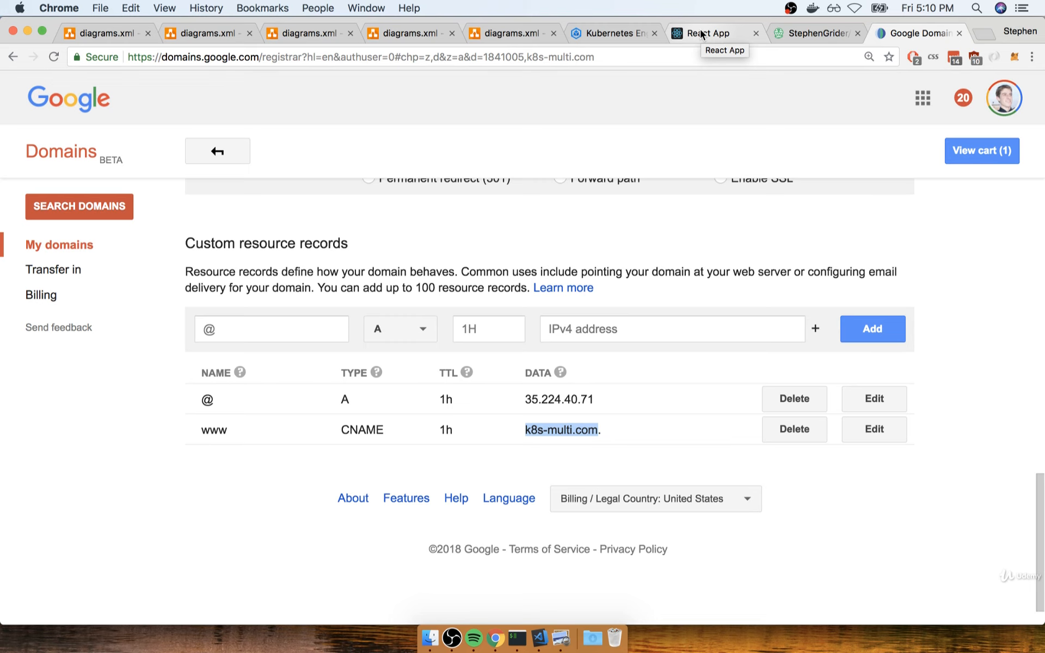
click(709, 33)
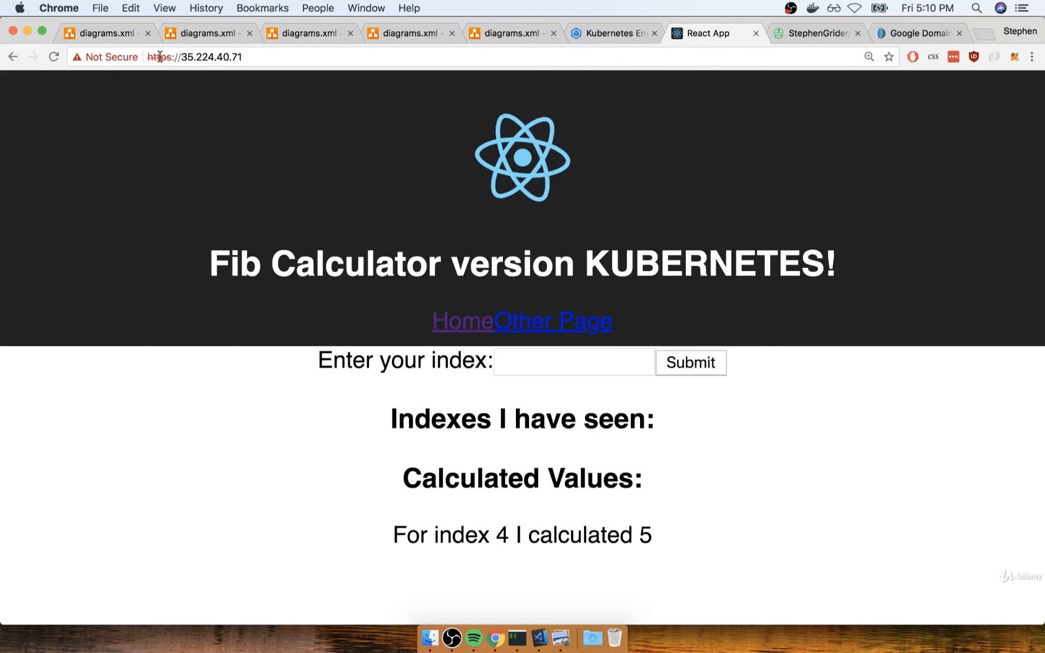
mouse_move(136, 78)
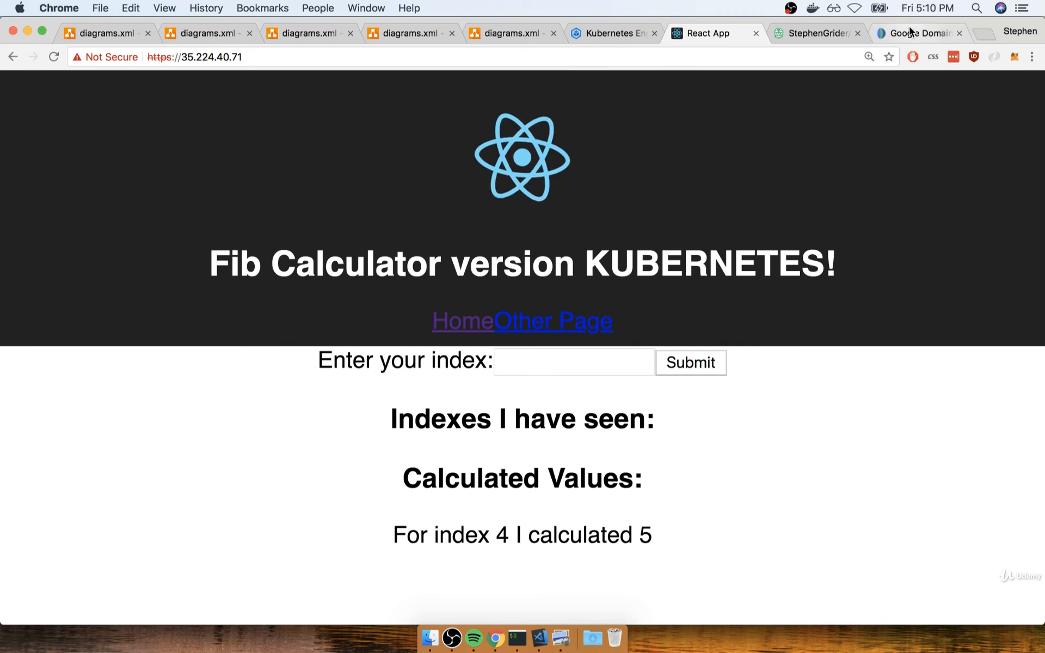
click(918, 33)
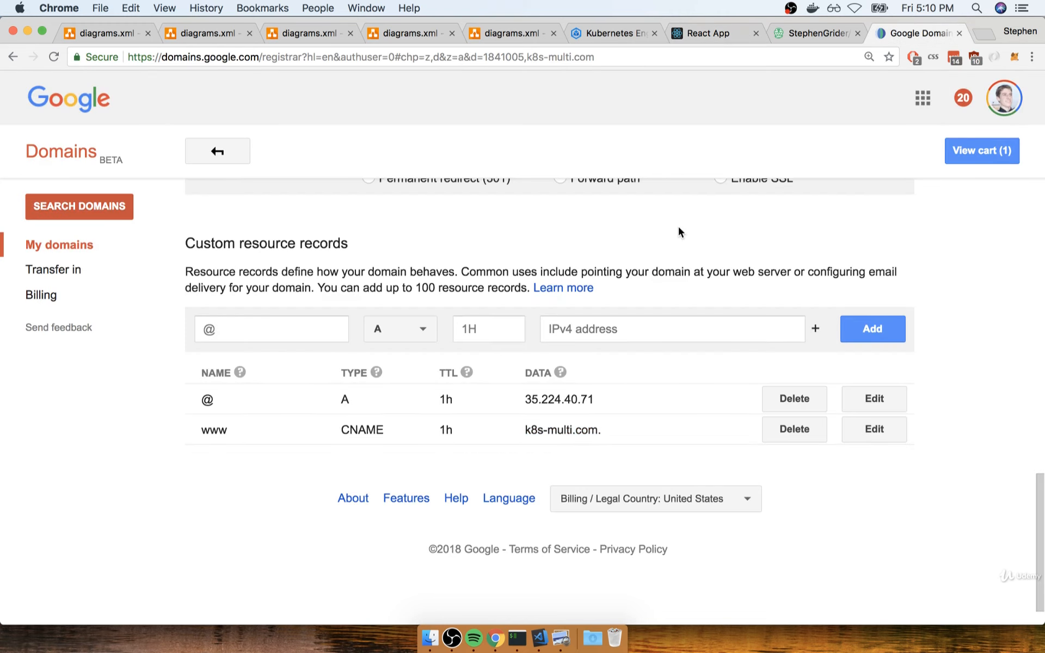